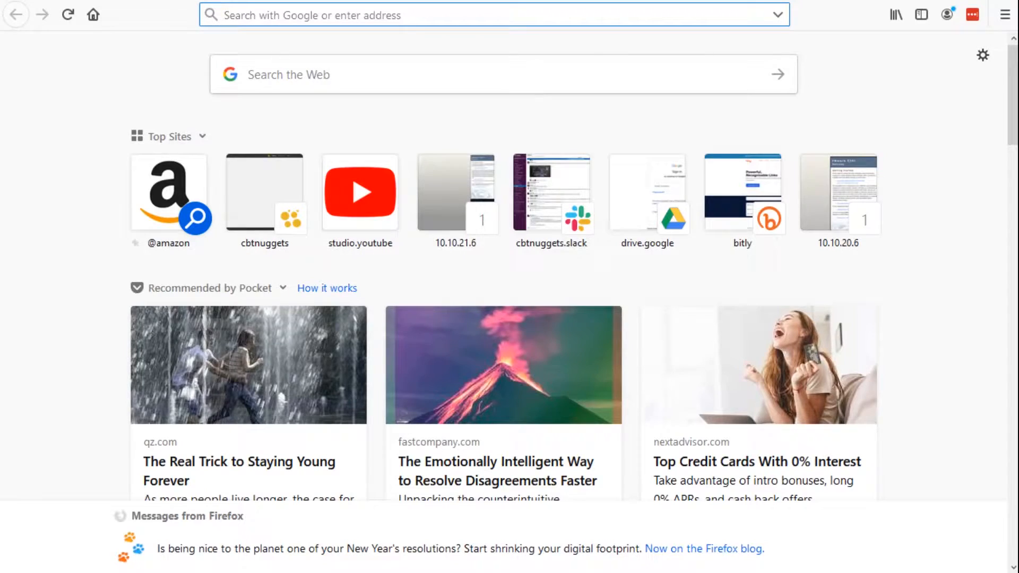
Search Google for 'dell xps' and open Dell's New XPS 13 Developer Edition result.
type("dell xps")
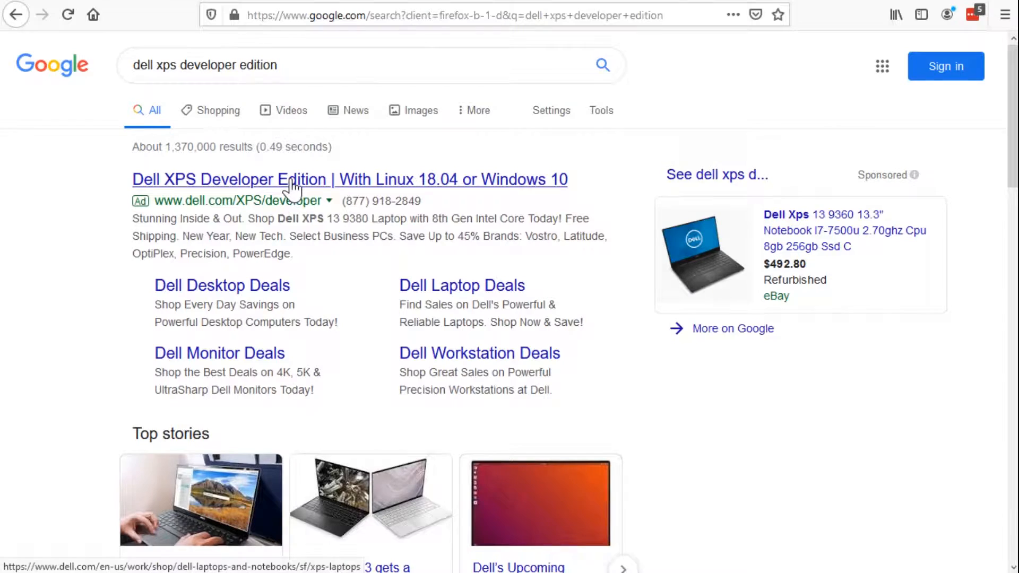
scroll("down", 3)
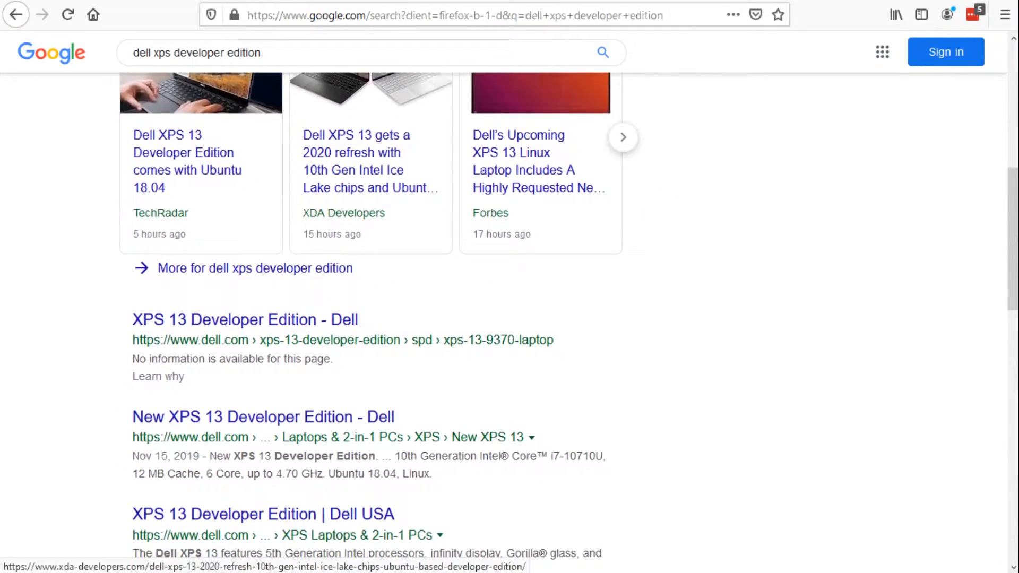
scroll("down", 3)
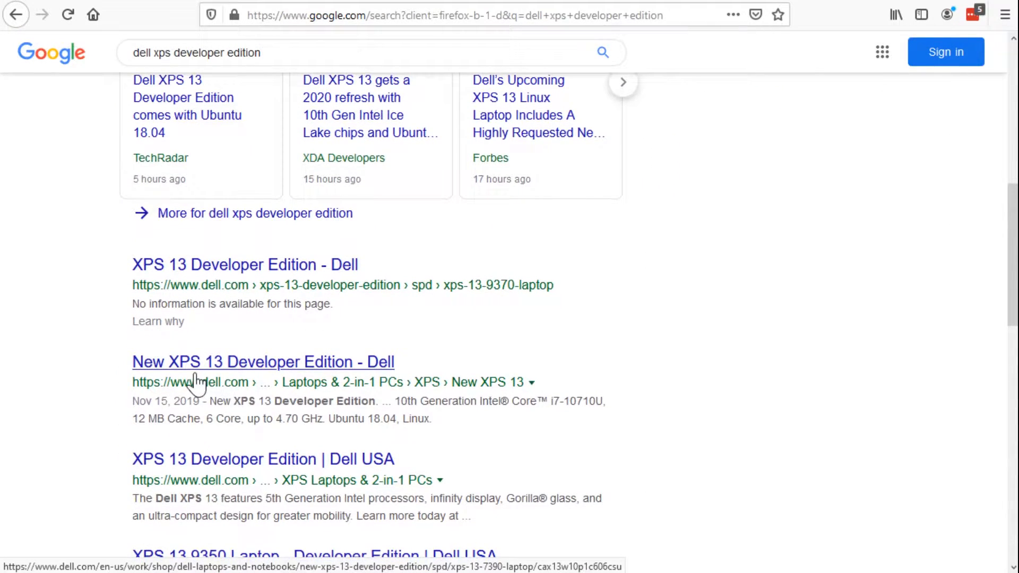
mouse_move(231, 373)
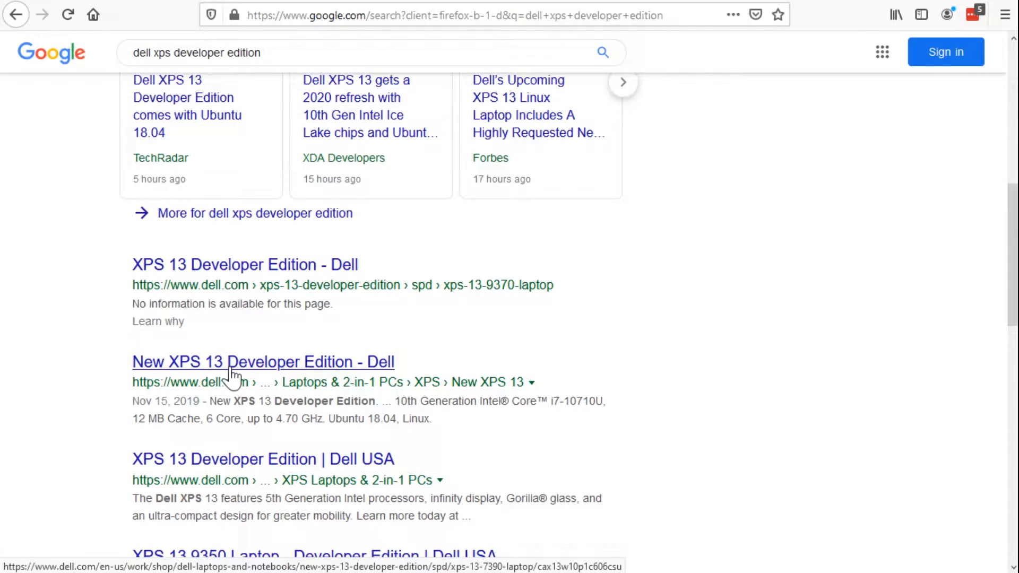
left_click(262, 362)
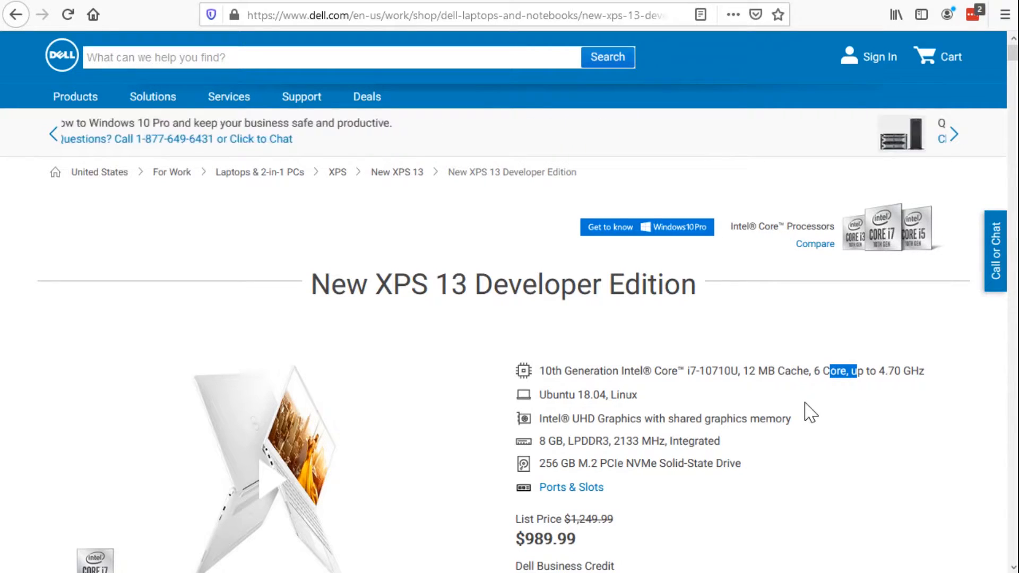
Upgrade the XPS 13 configuration to 16 GB memory and the 512 GB drive.
scroll("down", 3)
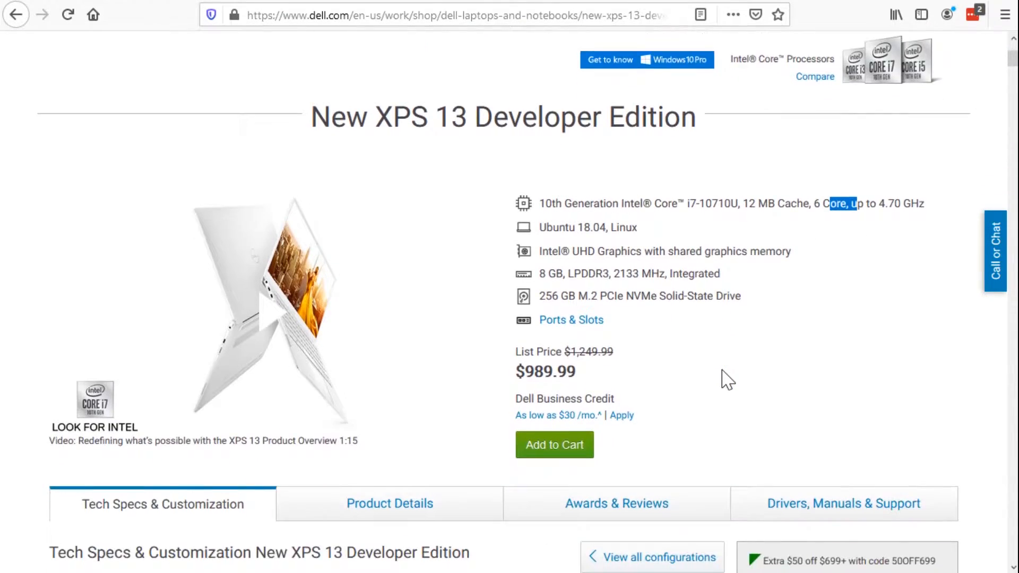
scroll("down", 3)
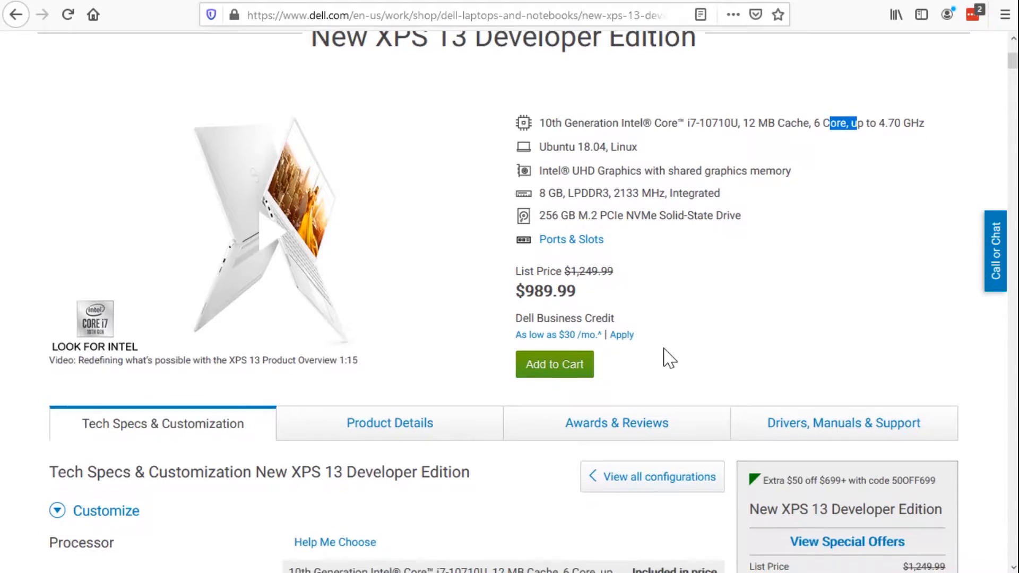
scroll("down", 3)
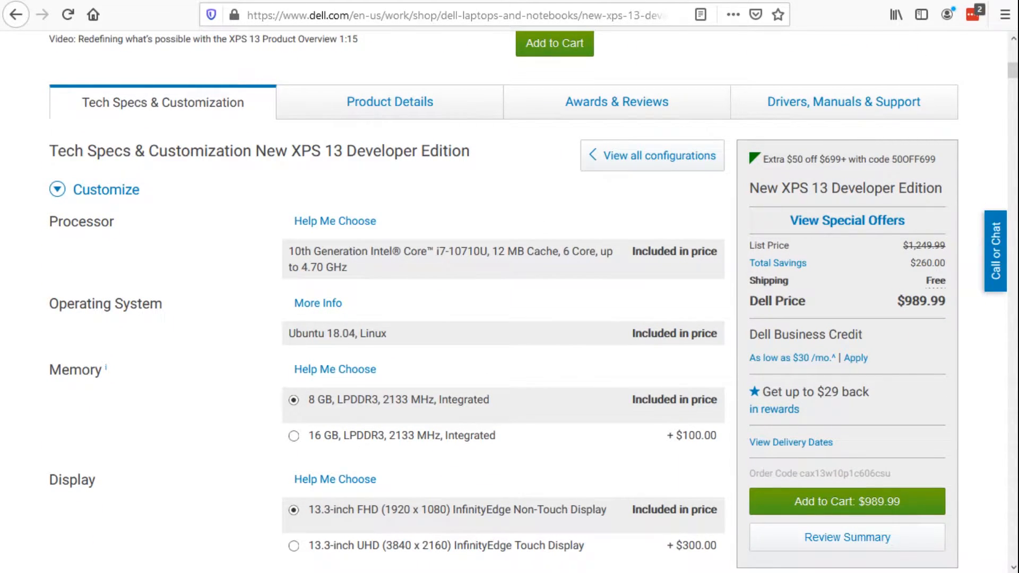
mouse_move(378, 325)
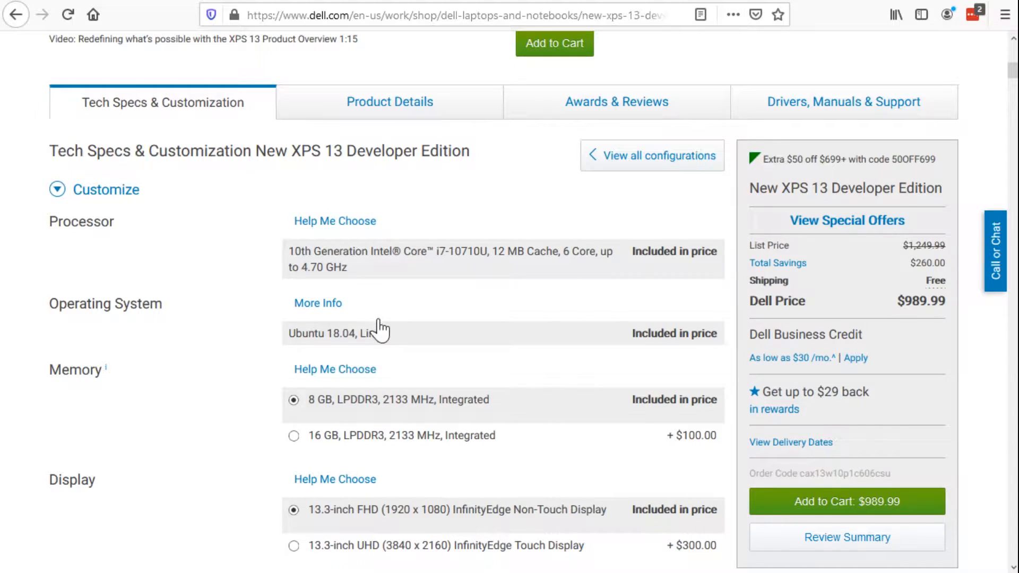
mouse_move(367, 283)
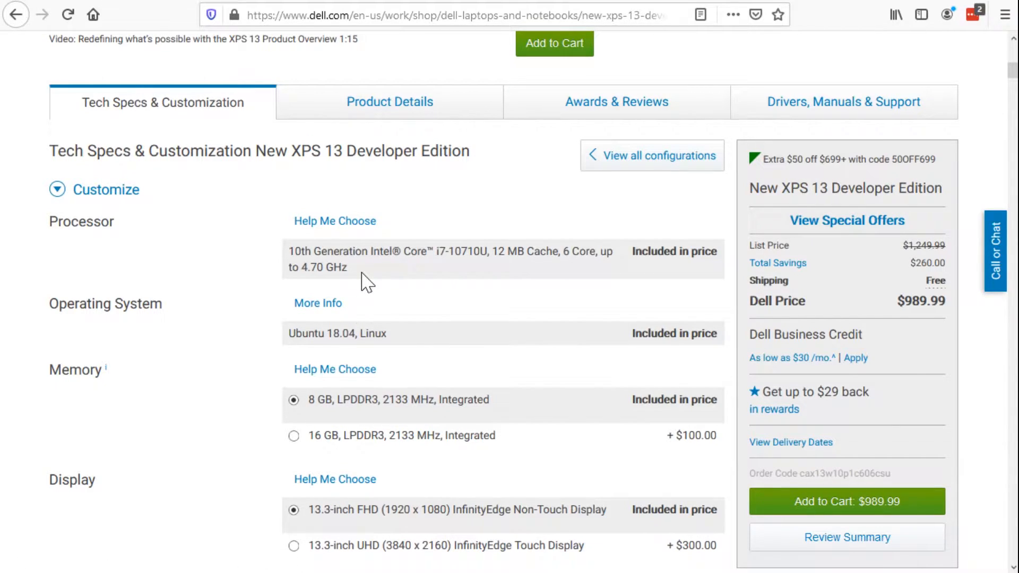
scroll("down", 3)
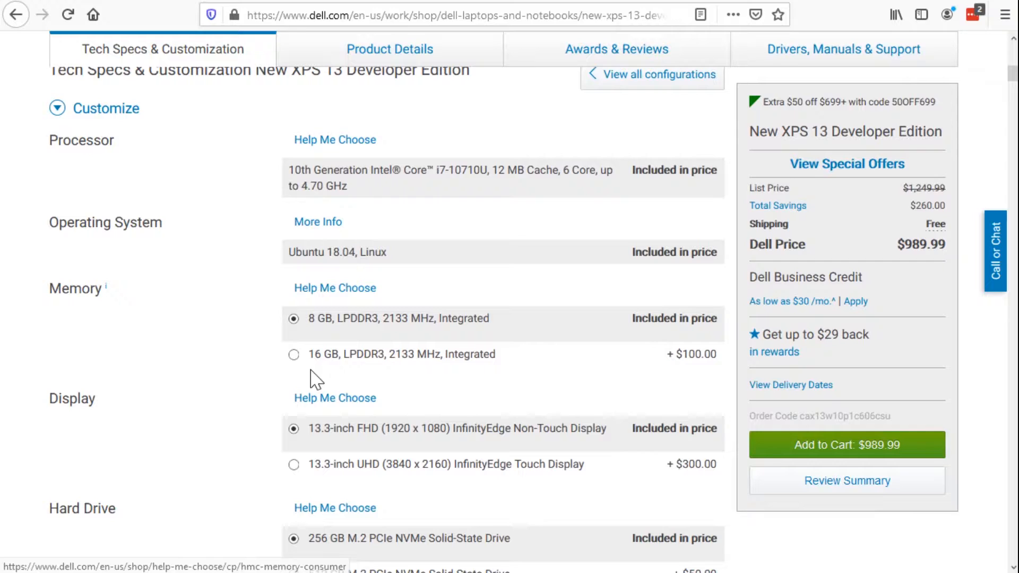
left_click(294, 354)
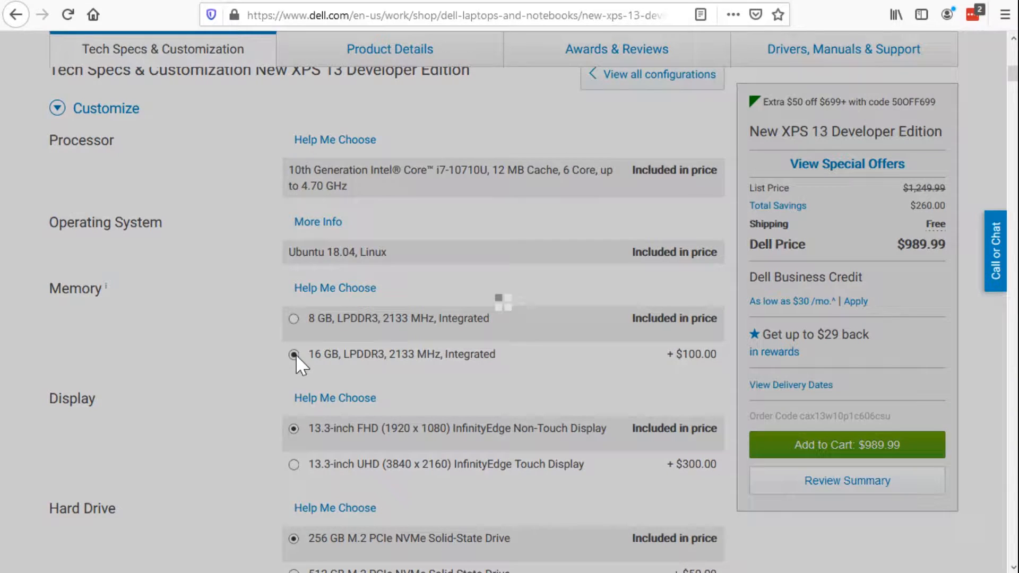
left_click(294, 355)
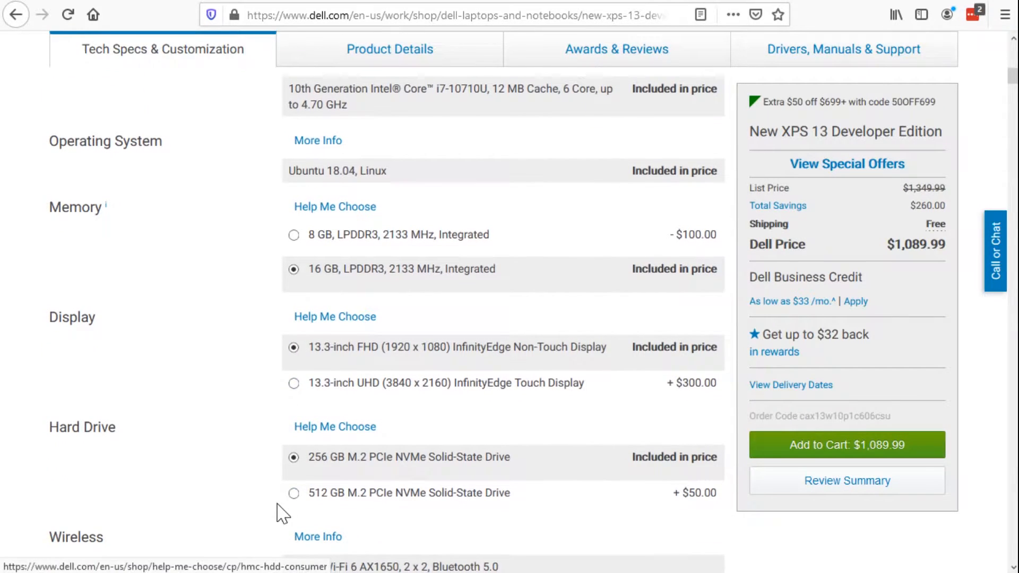
left_click(294, 493)
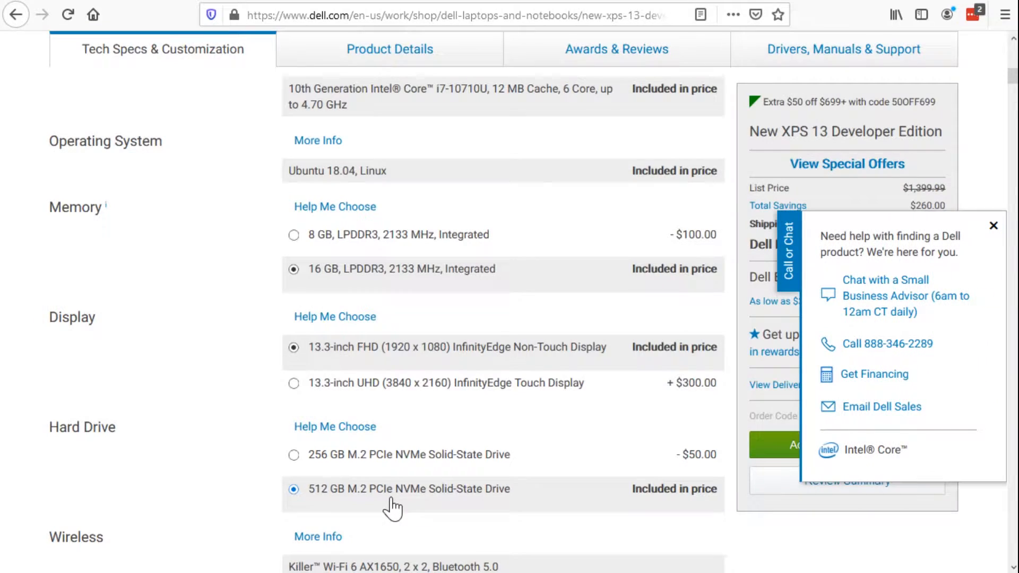
mouse_move(993, 225)
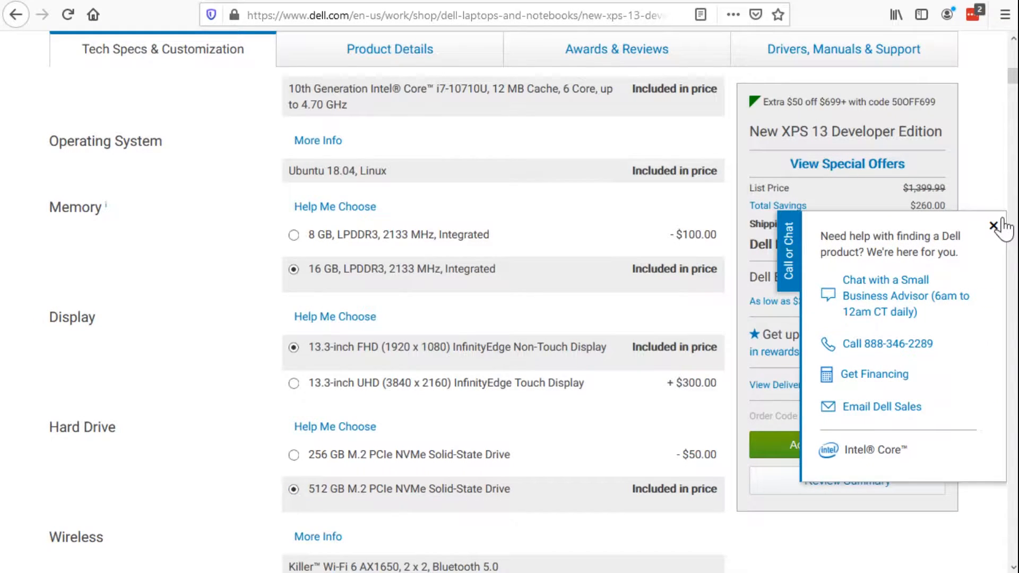
Dismiss the chat help offer and review the remaining customization options.
left_click(995, 226)
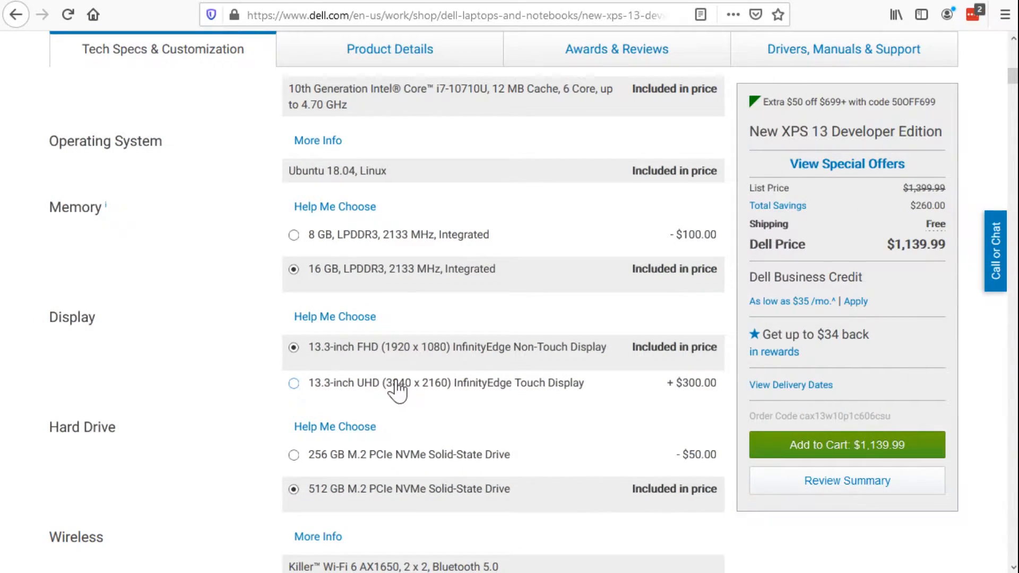
mouse_move(503, 389)
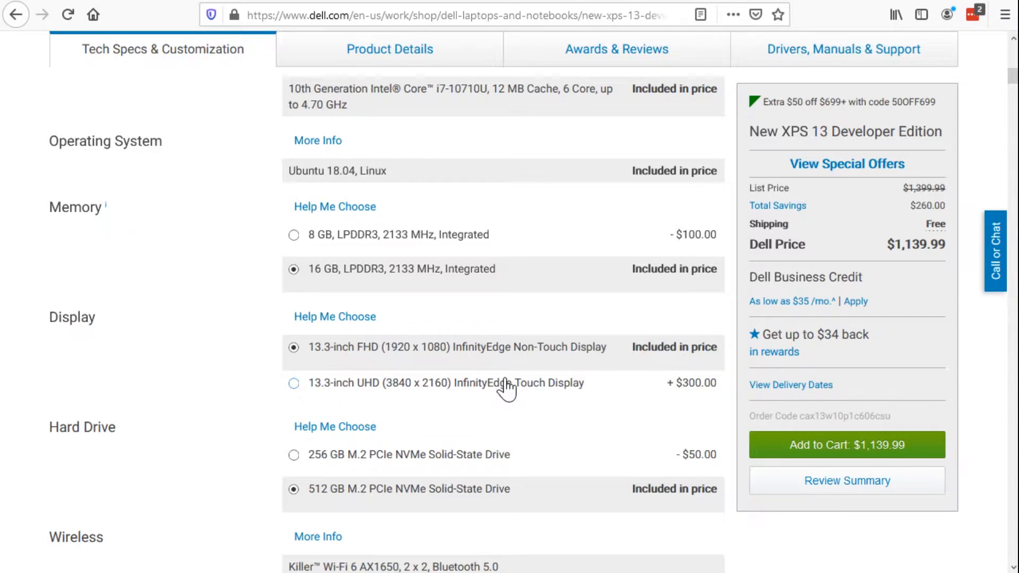
mouse_move(484, 386)
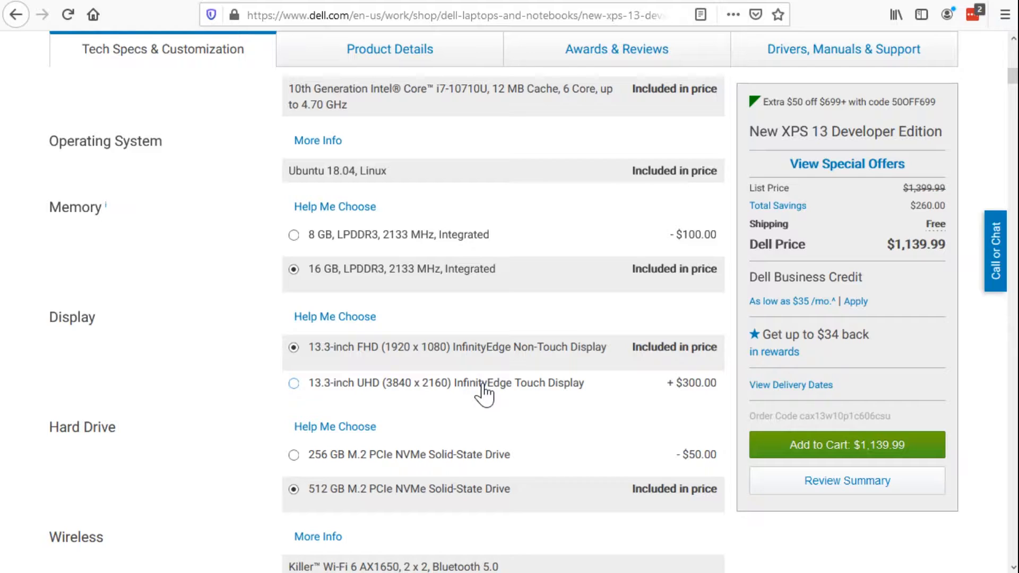
mouse_move(344, 334)
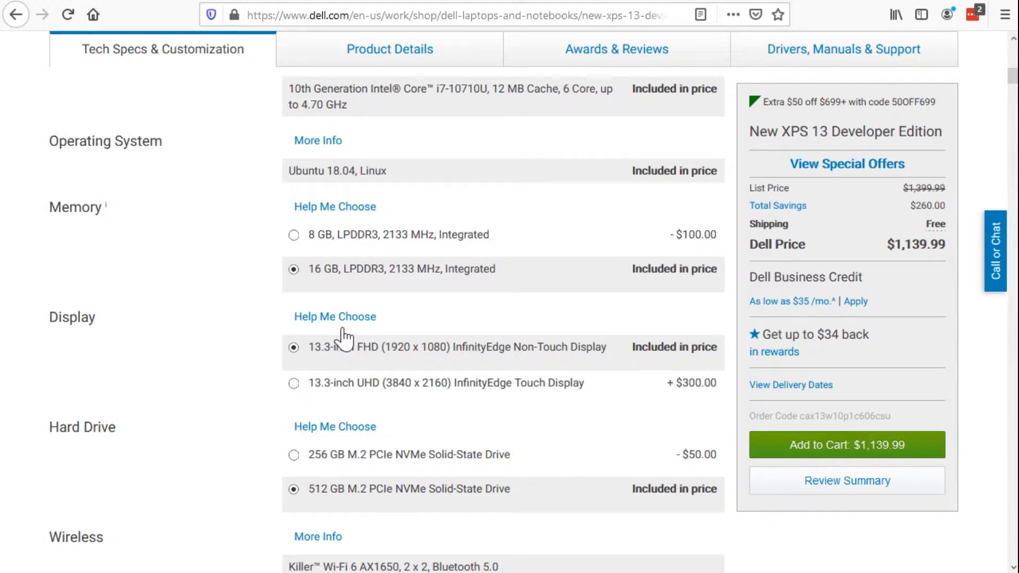
mouse_move(514, 389)
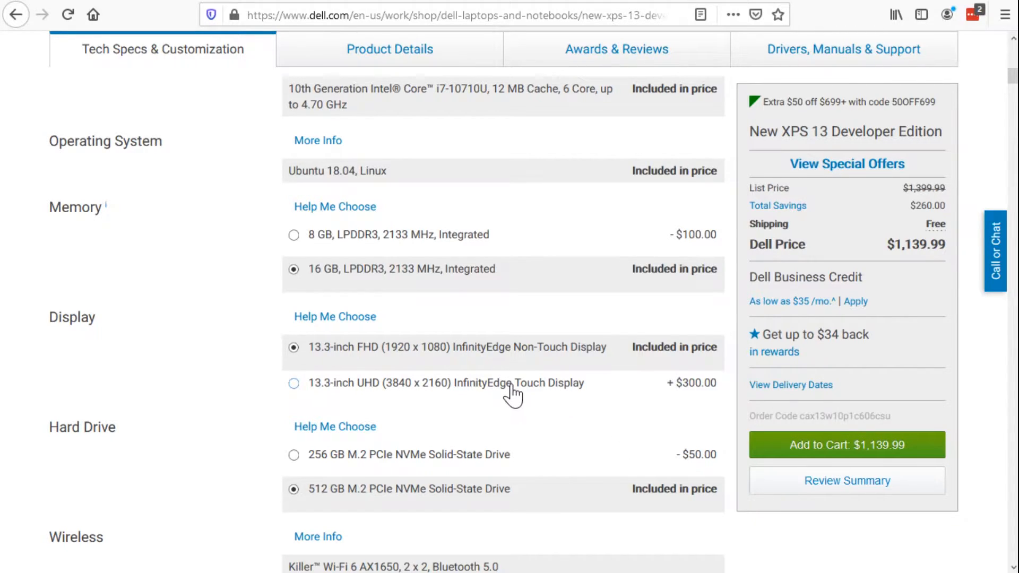
scroll("down", 3)
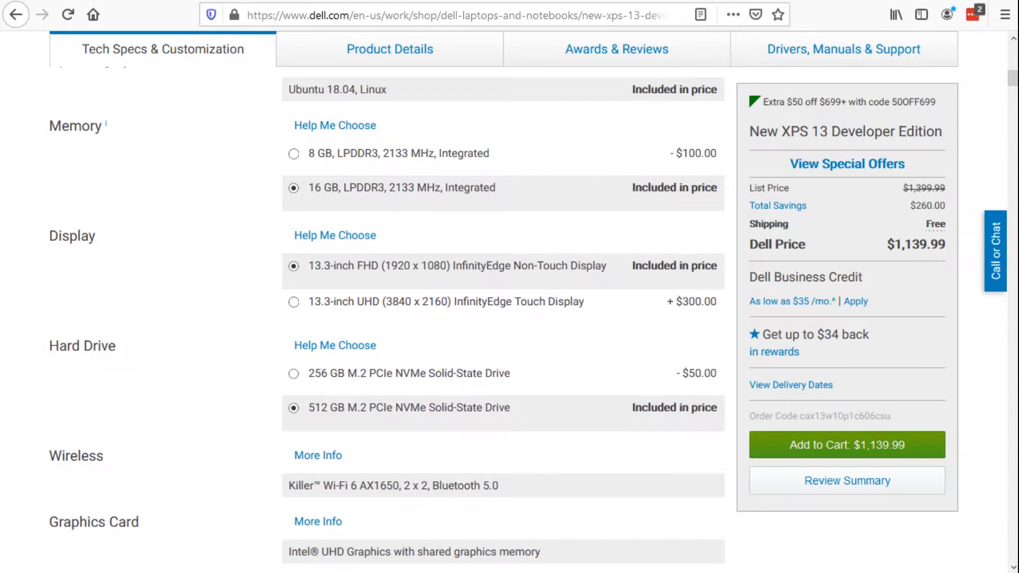
scroll("down", 3)
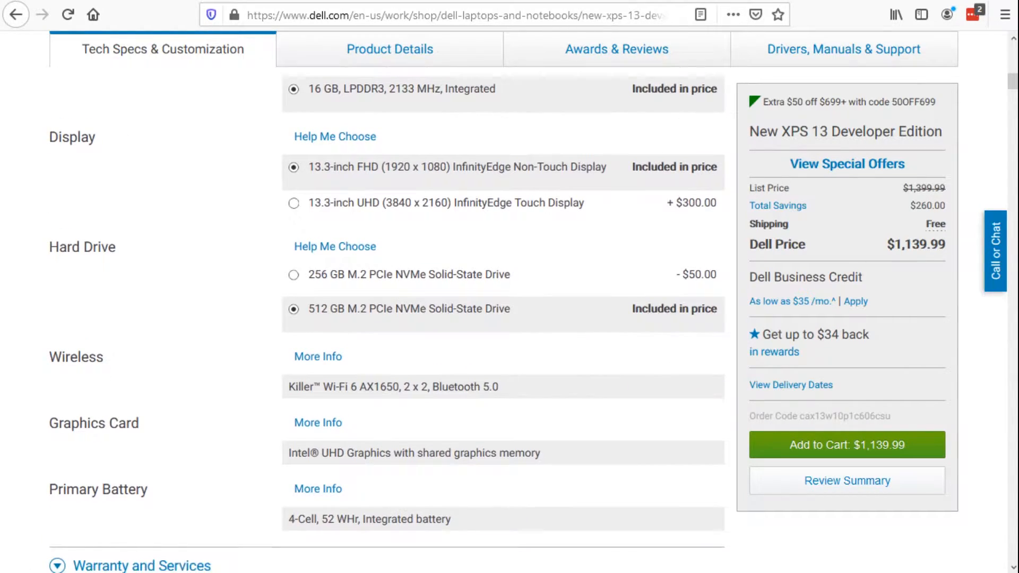
scroll("down", 3)
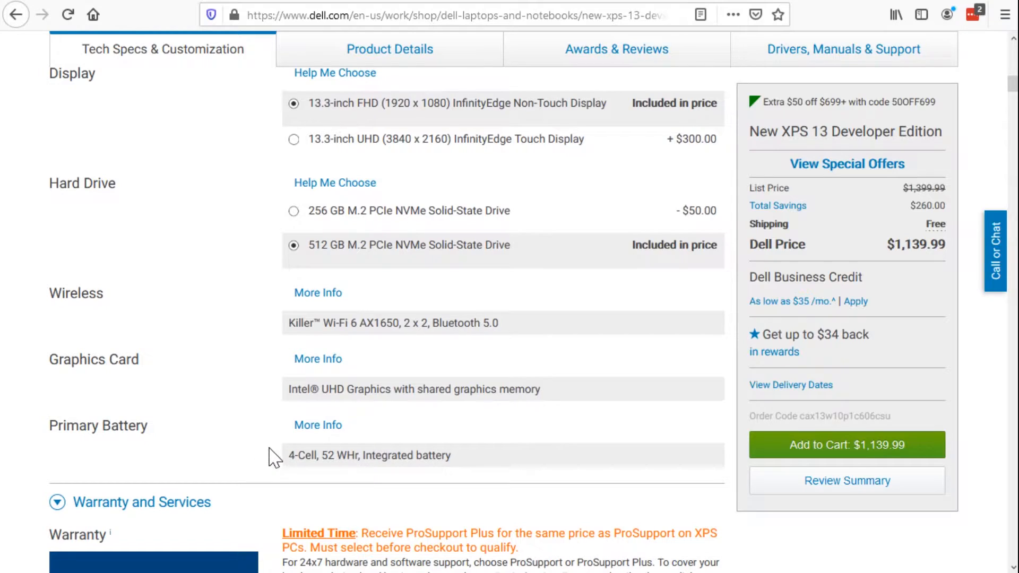
mouse_move(338, 322)
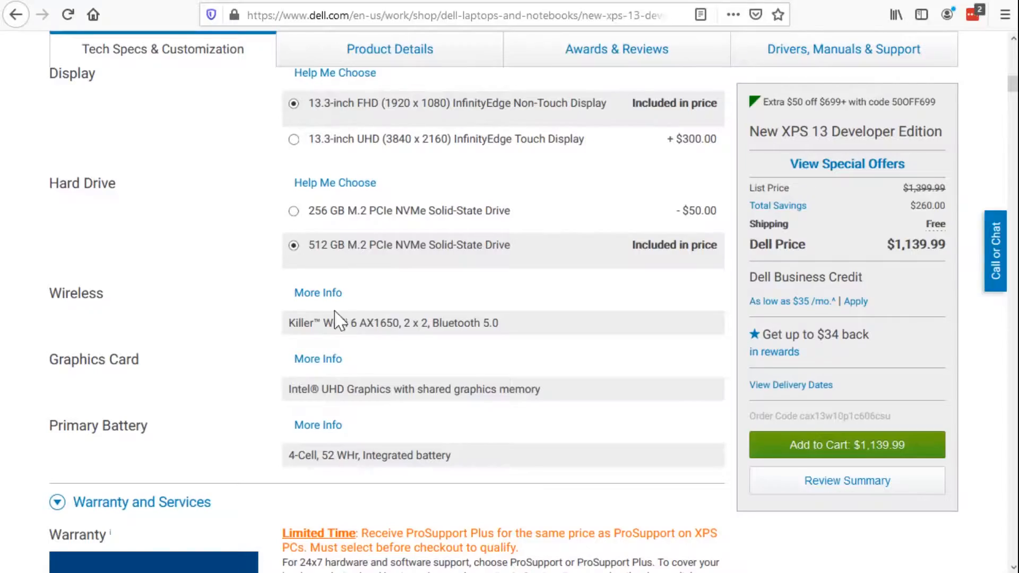
Scroll through the XPS 13 Developer Edition's configuration and support options.
scroll("down", 3)
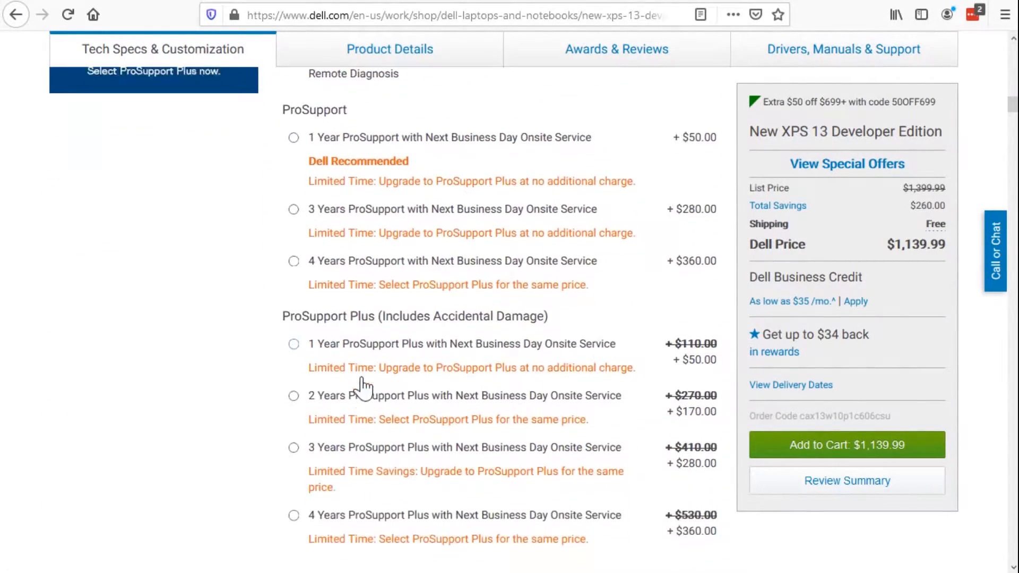
scroll("down", 3)
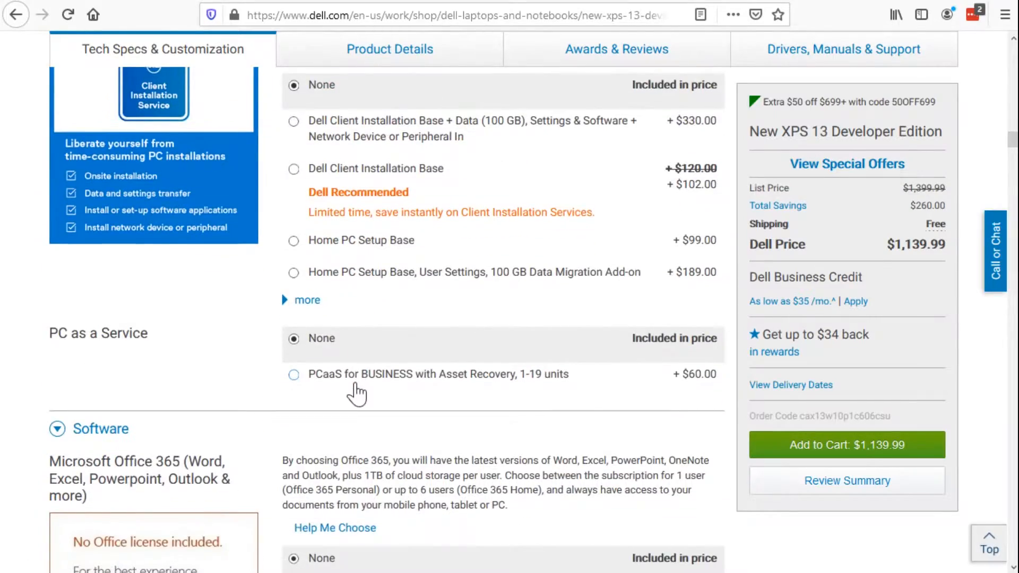
scroll("up", 3)
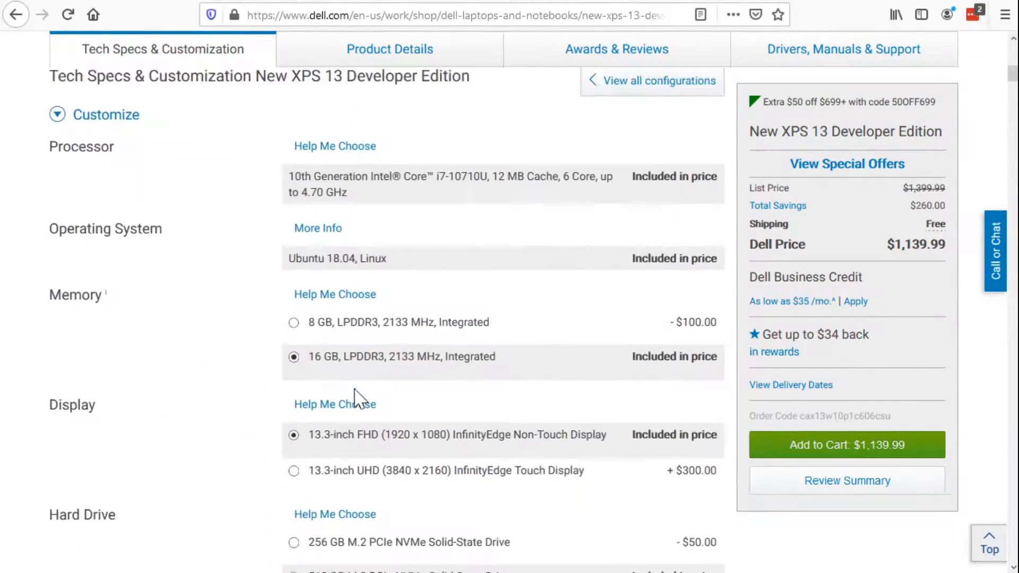
scroll("down", 3)
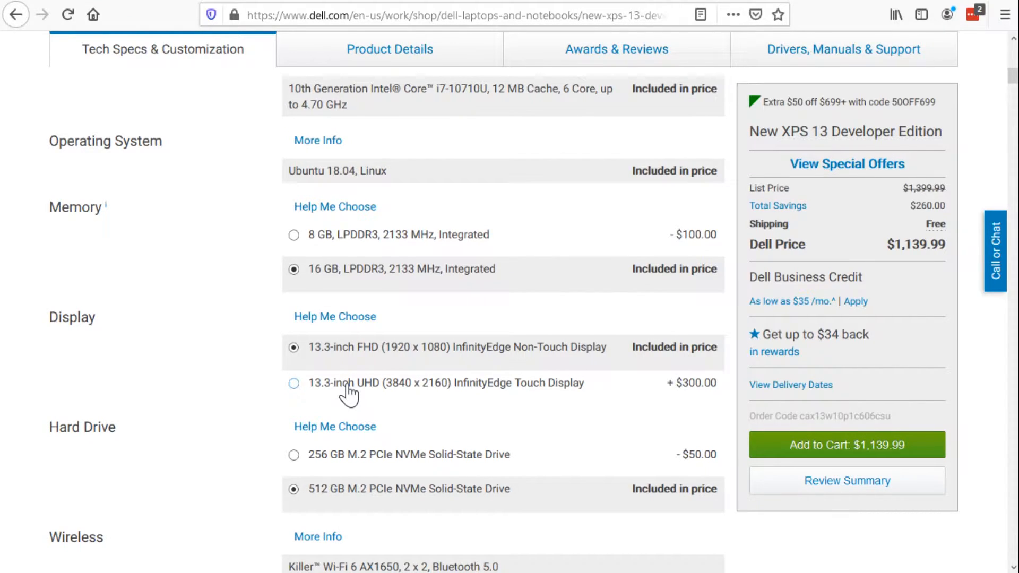
scroll("down", 3)
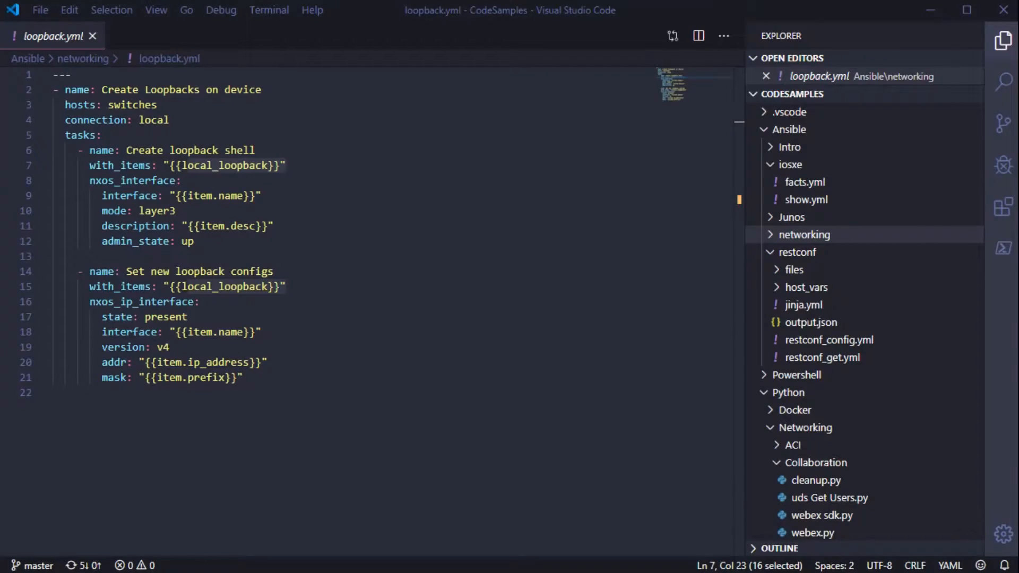
Search the Extensions marketplace for JavaScript and view JavaScript and TypeScript Nightly details.
left_click(1003, 207)
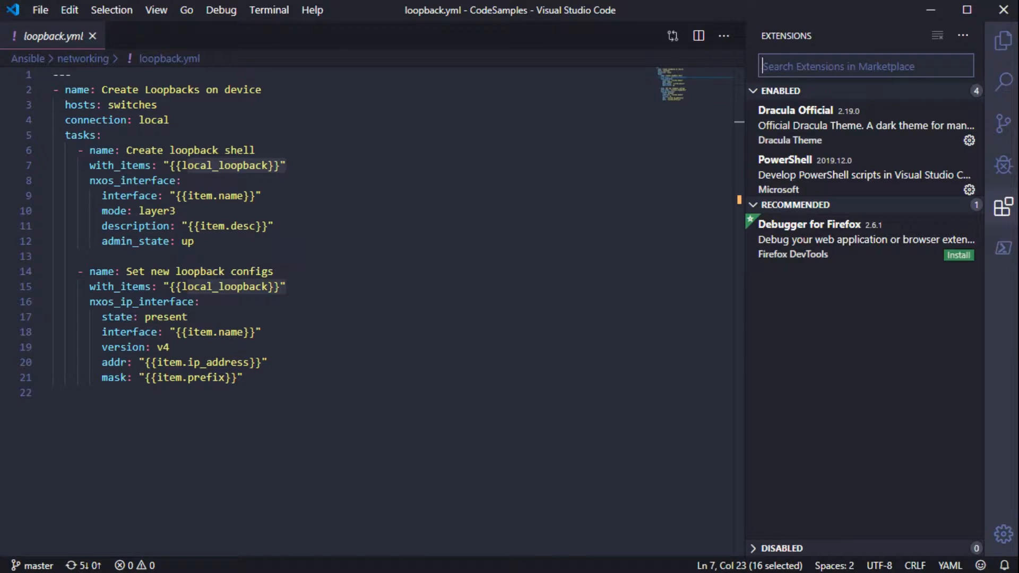
type("javasceript")
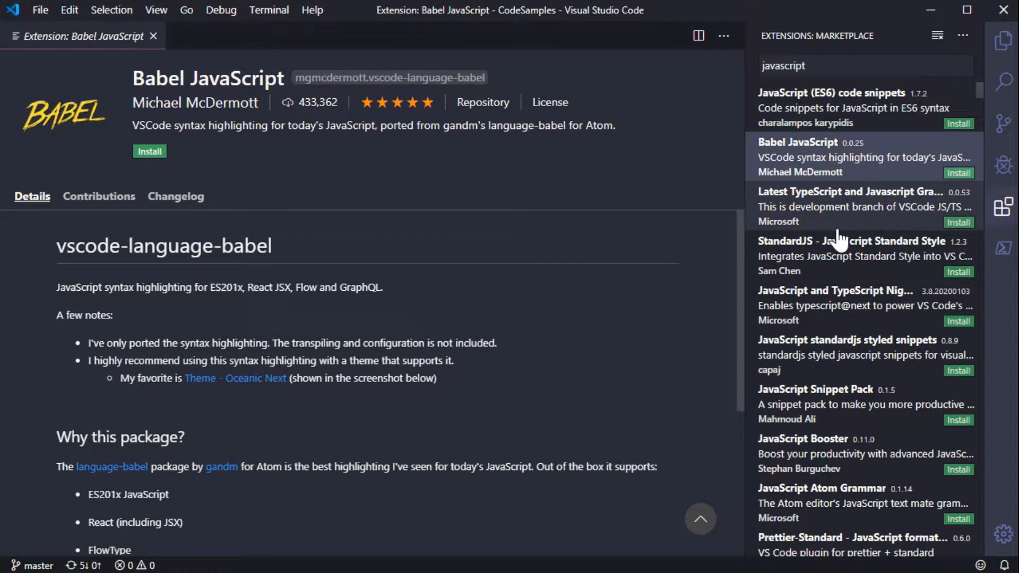
left_click(838, 306)
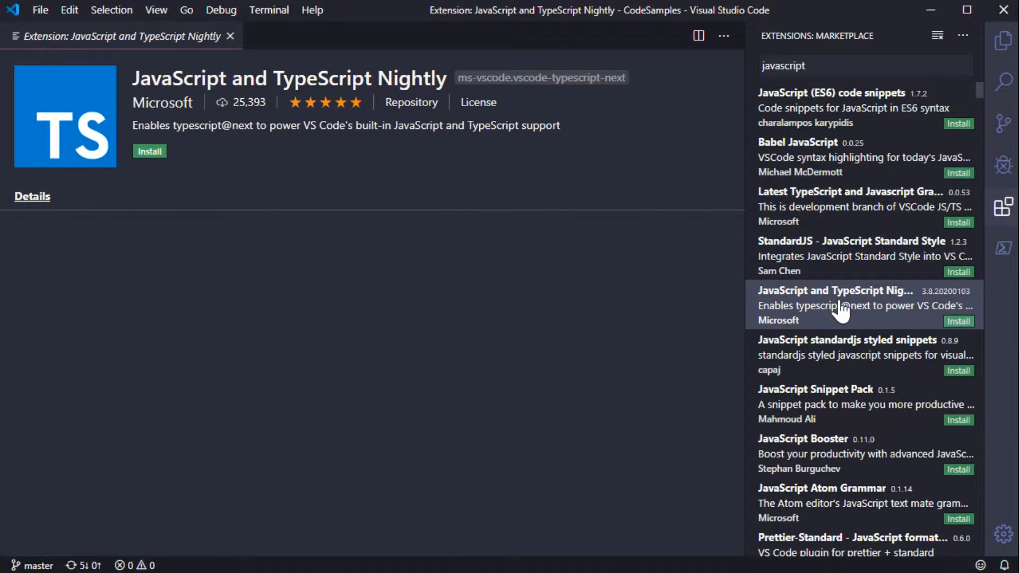
left_click(31, 195)
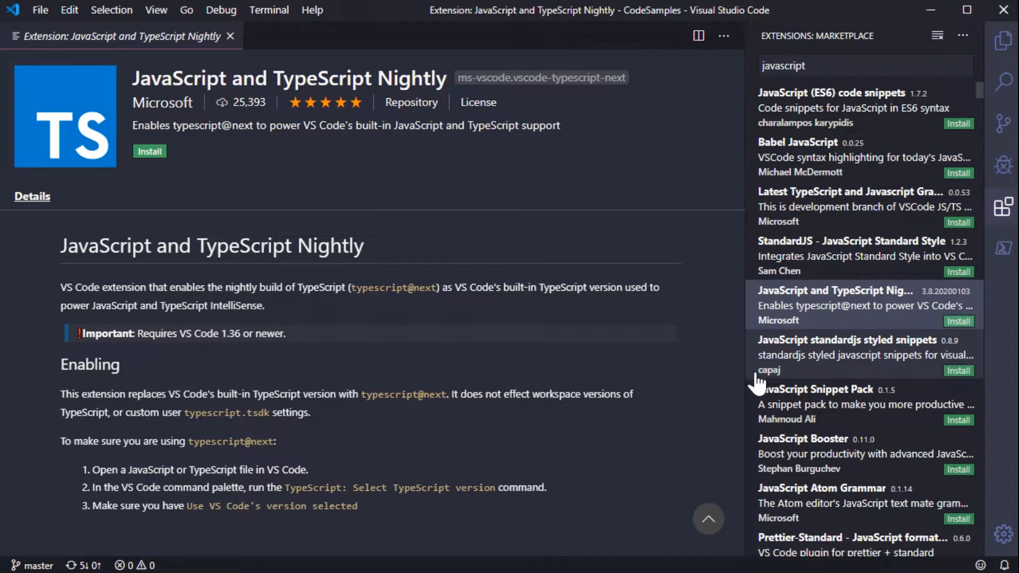
mouse_move(1007, 224)
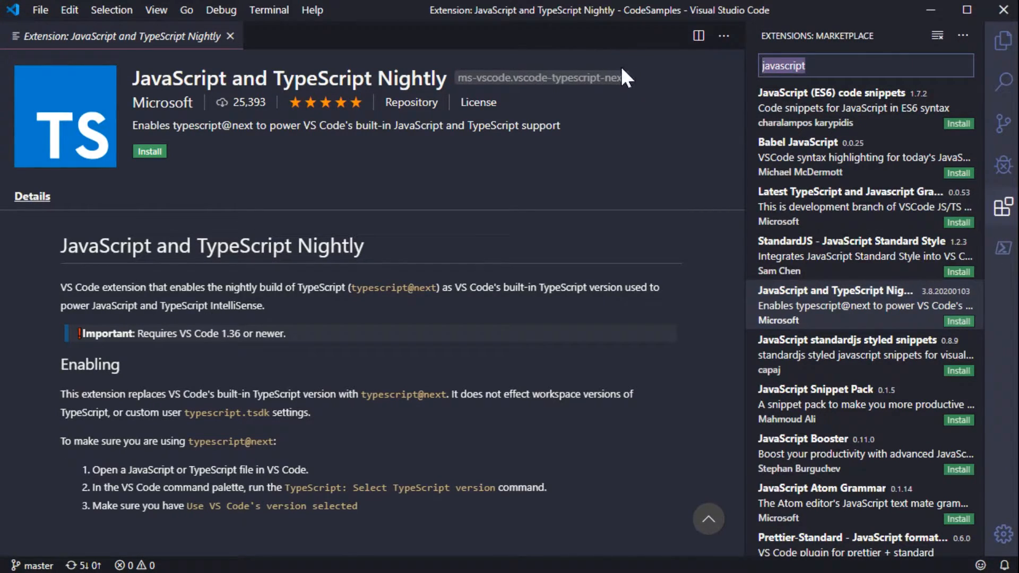
Search for C# and install the Microsoft C# extension so its dependencies download.
type("C#")
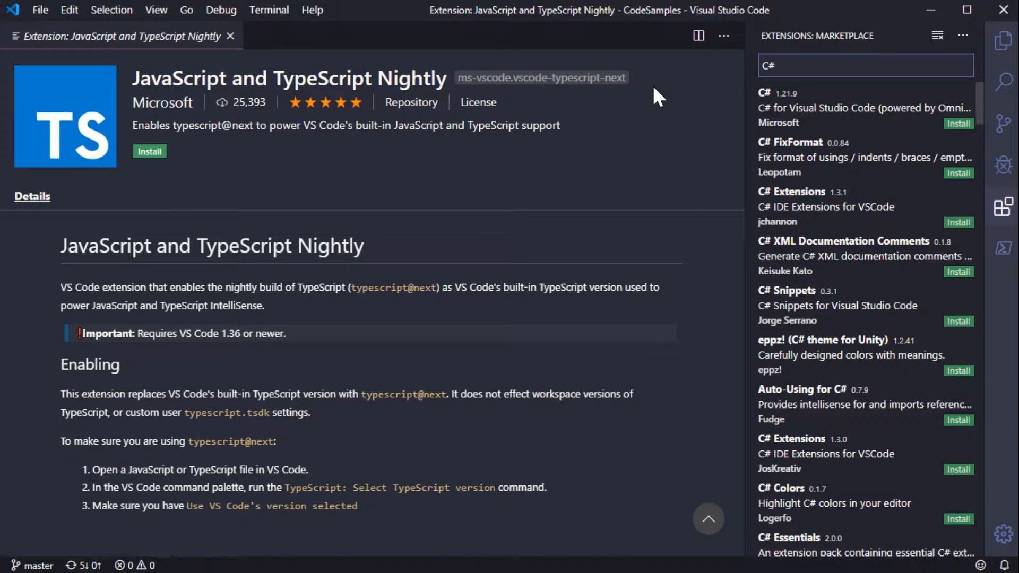
mouse_move(902, 123)
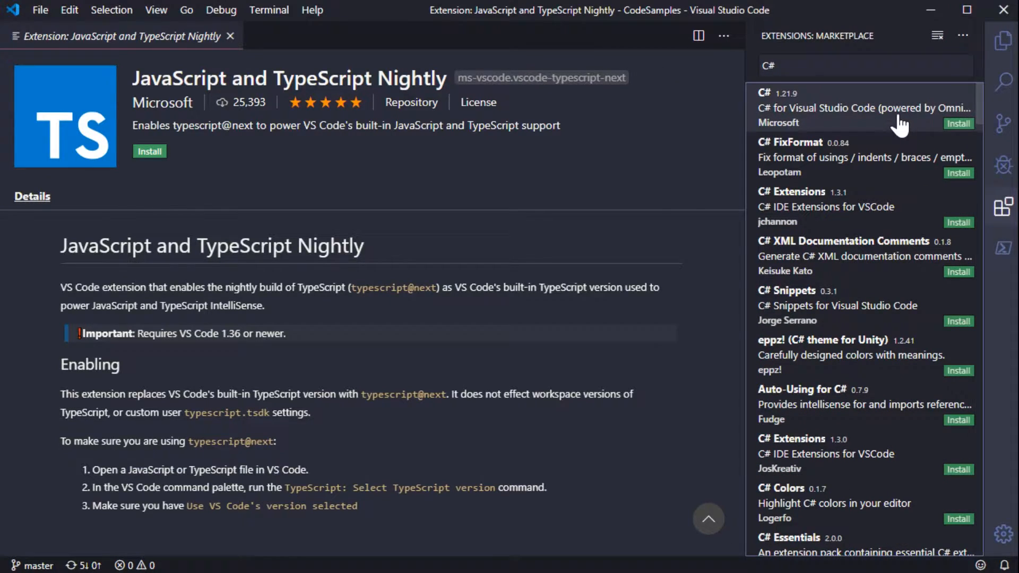
left_click(863, 107)
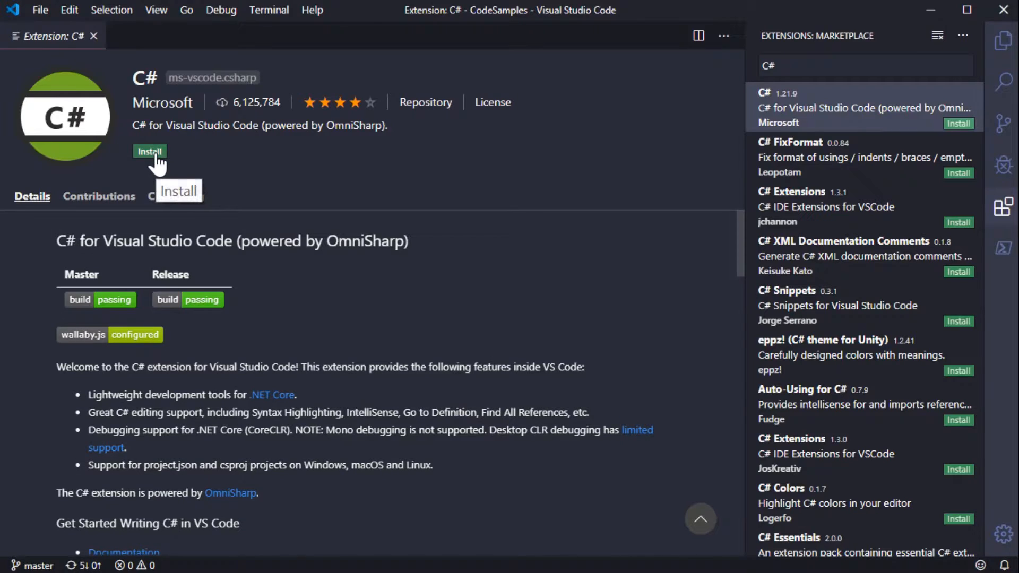
left_click(149, 150)
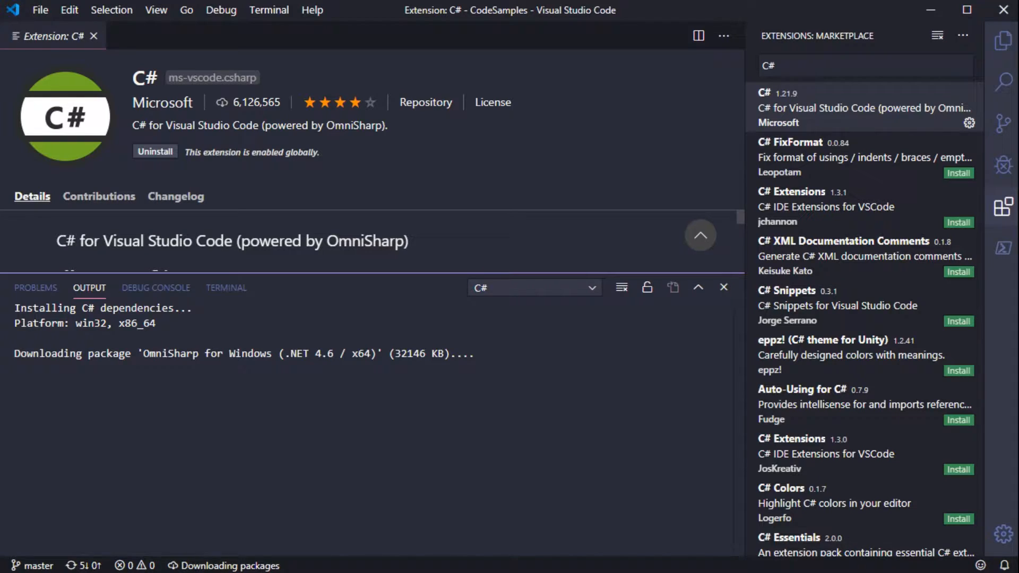
scroll("down", 3)
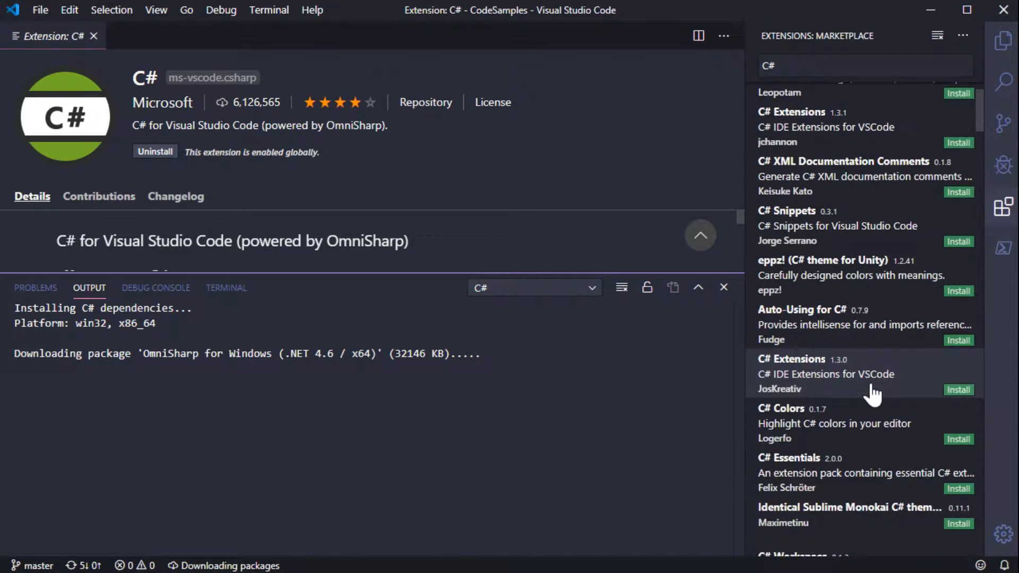
scroll("down", 3)
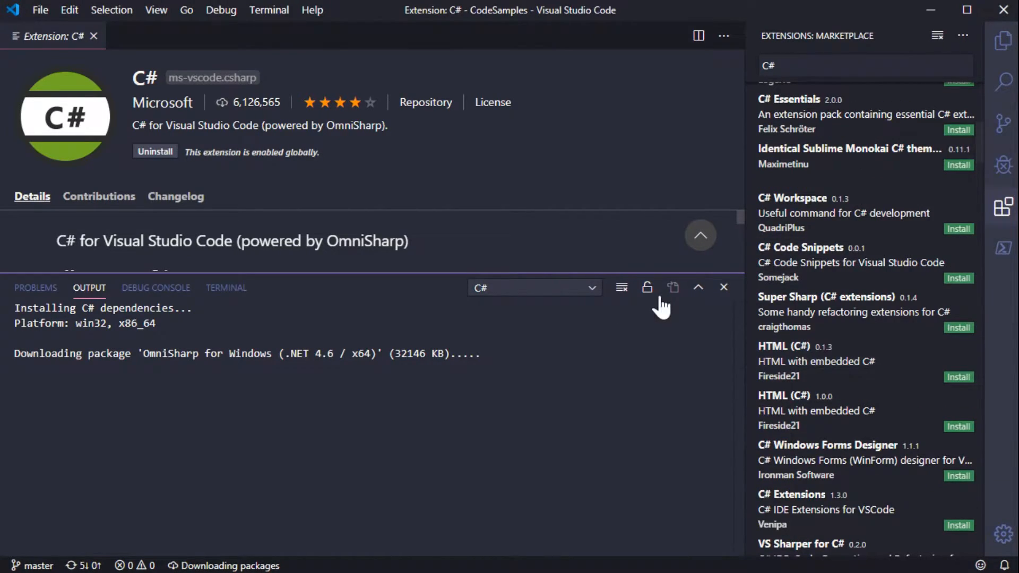
mouse_move(870, 452)
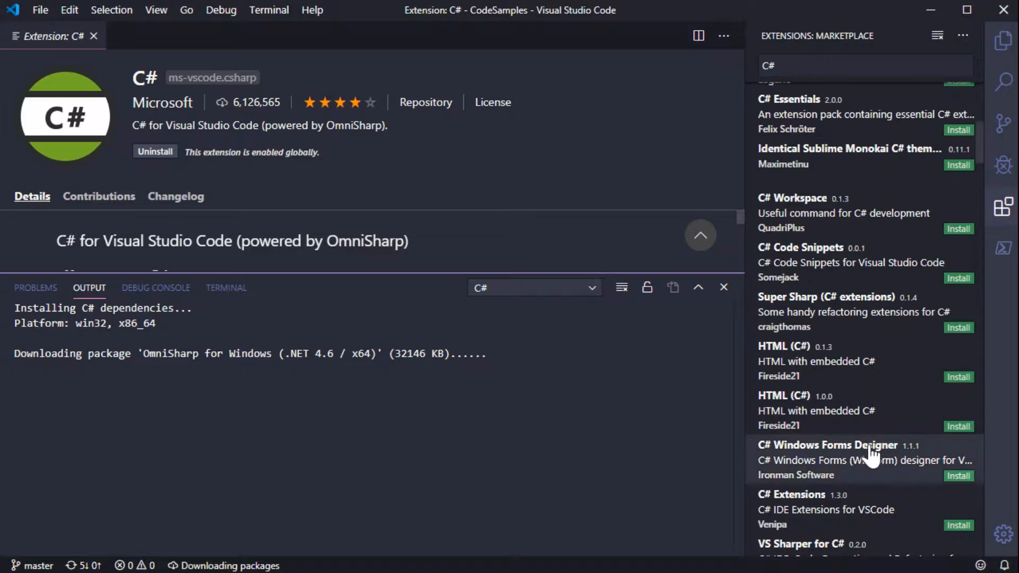
scroll("down", 3)
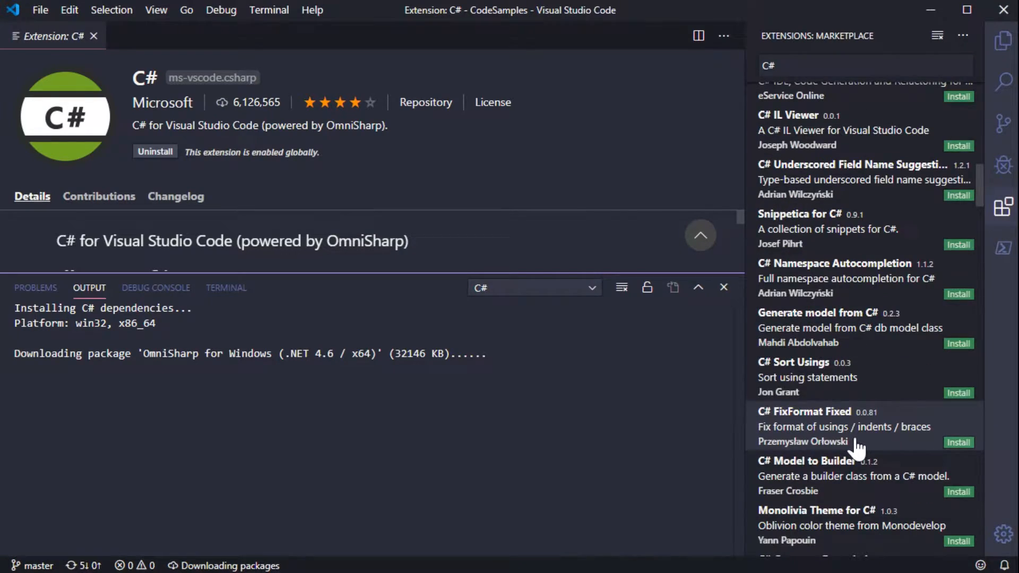
Open restconf-get.py from Python > Networking > IOS-XE and run it under the debugger.
left_click(1003, 41)
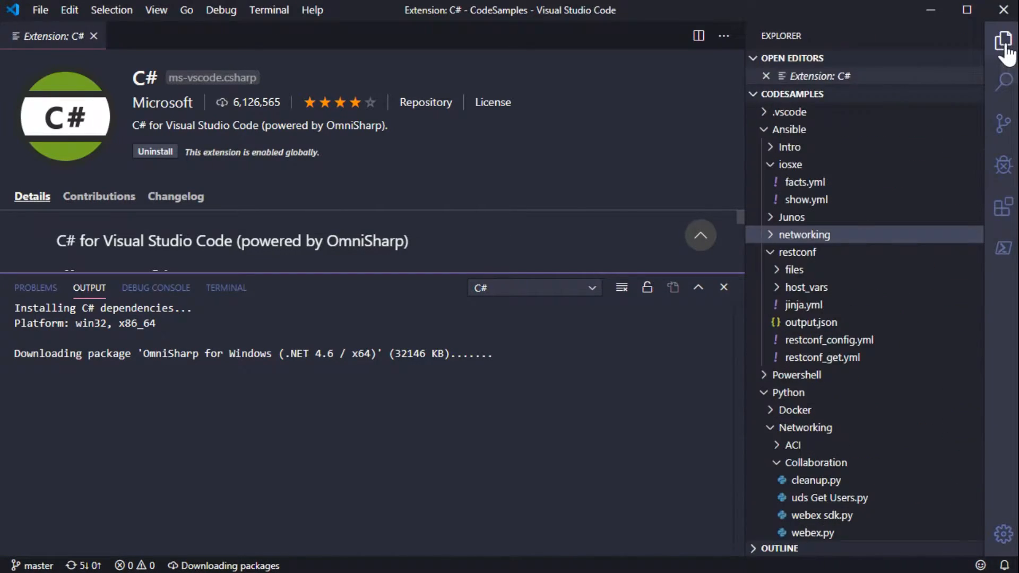
scroll("down", 3)
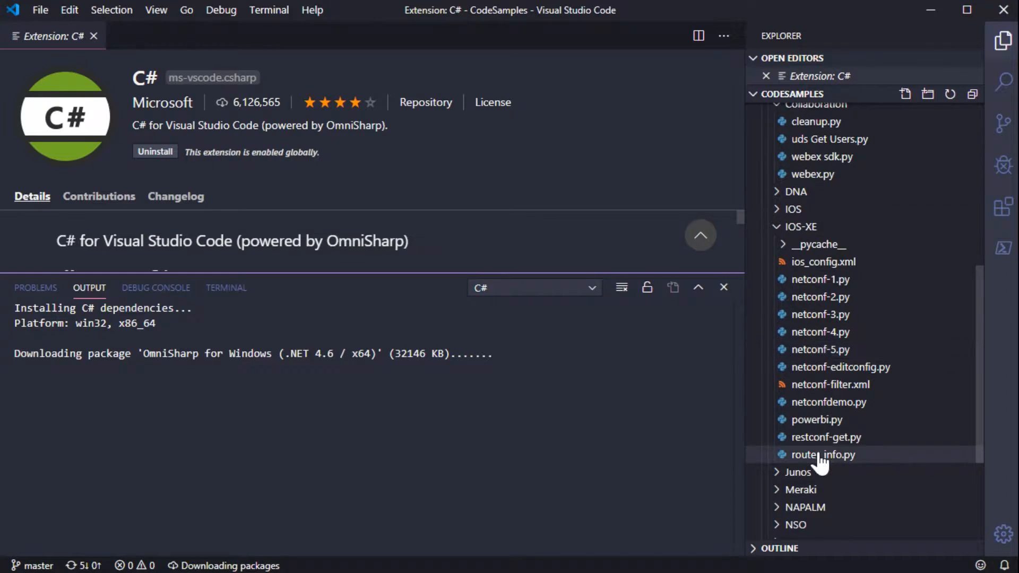
left_click(826, 436)
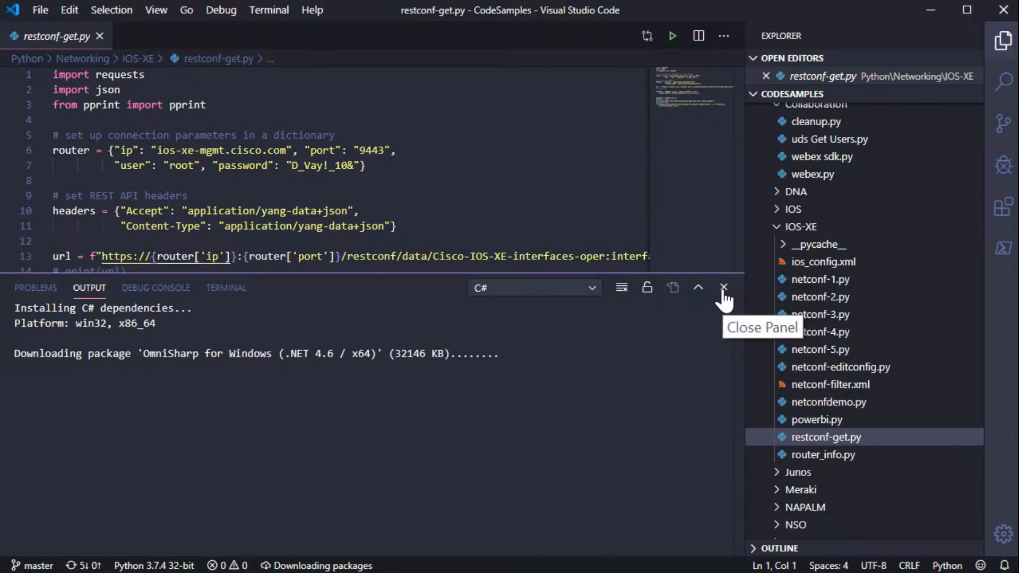
left_click(672, 36)
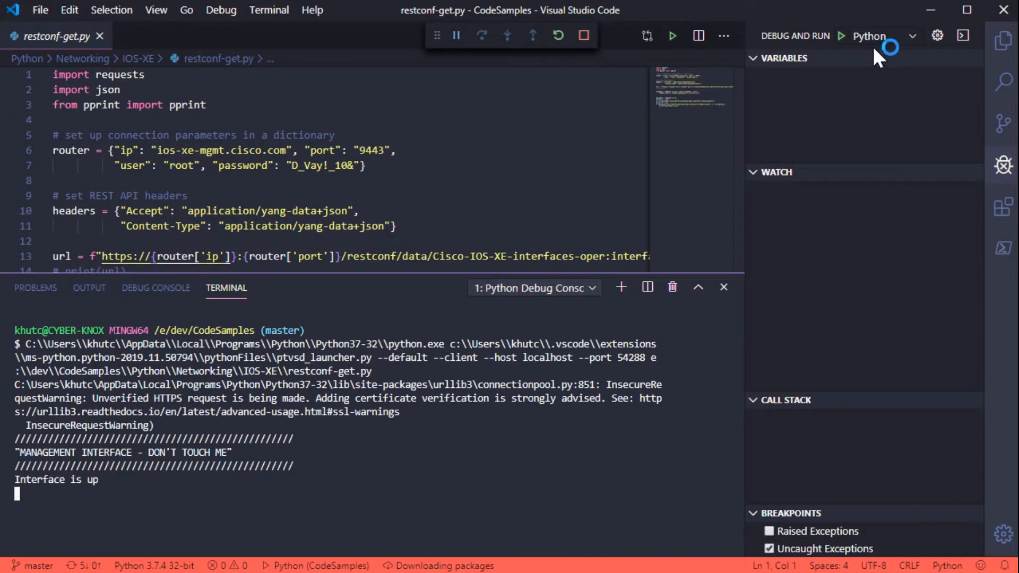
left_click(583, 35)
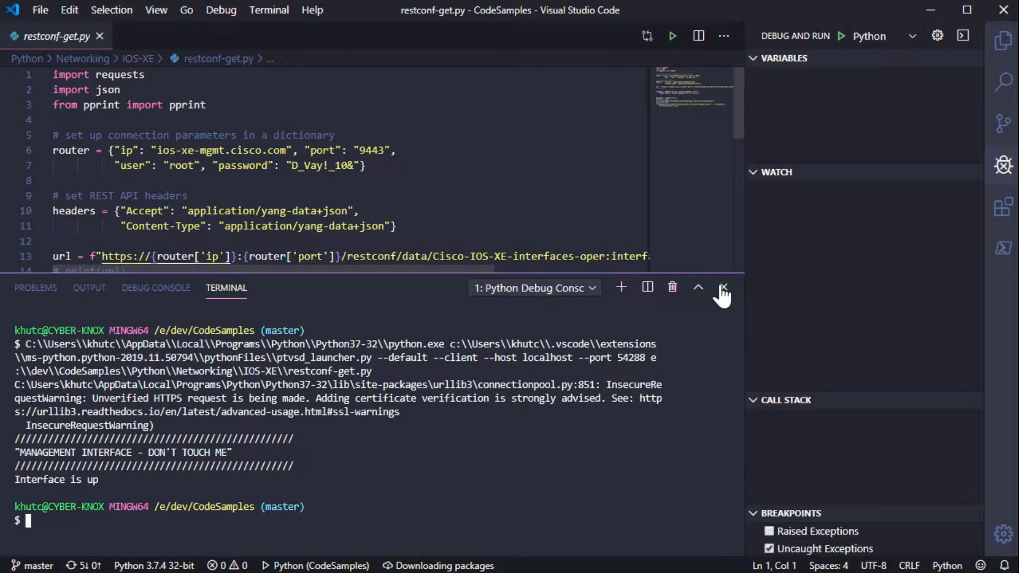
Close the terminal output and hide the side panel to give the code room.
left_click(1003, 40)
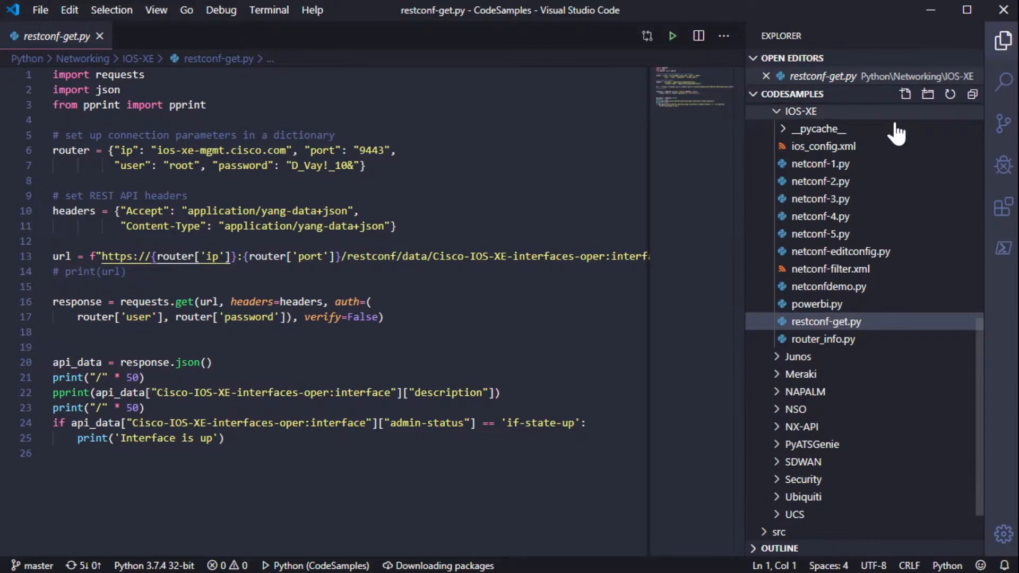
left_click(1003, 41)
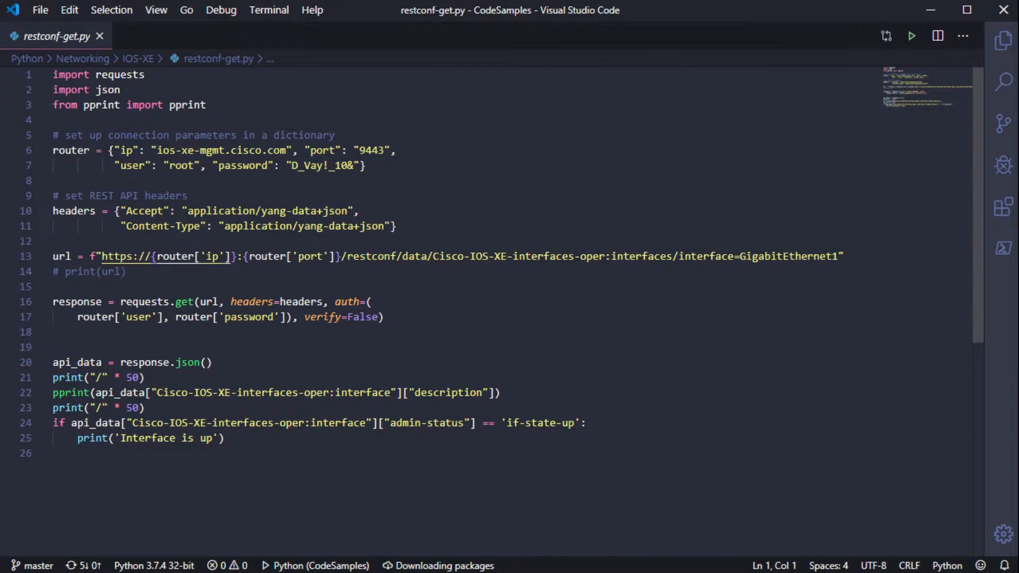
left_click(53, 74)
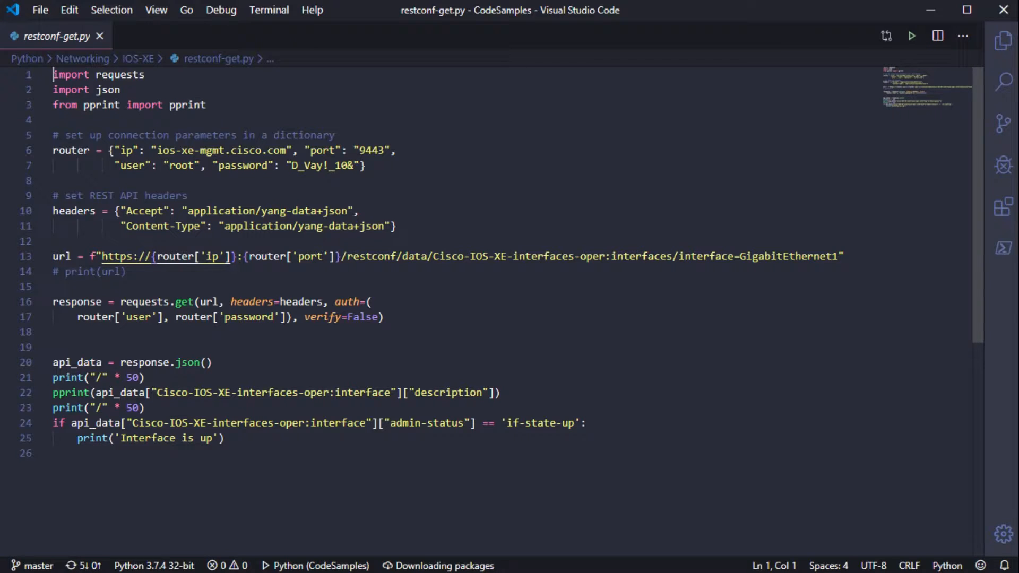
Show the CodeSamples file tree beside restconf-get.py.
left_click(1003, 42)
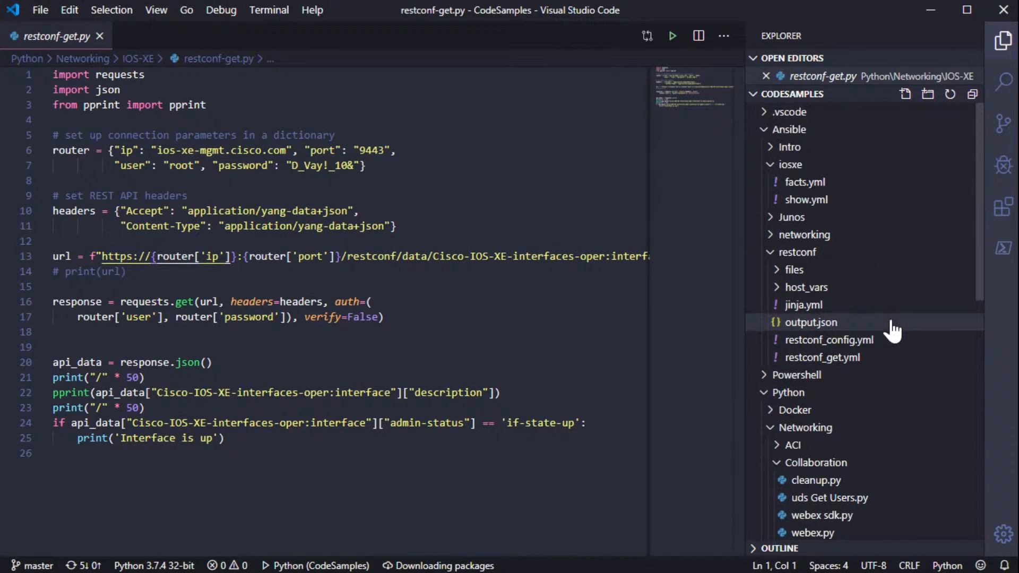
mouse_move(796, 143)
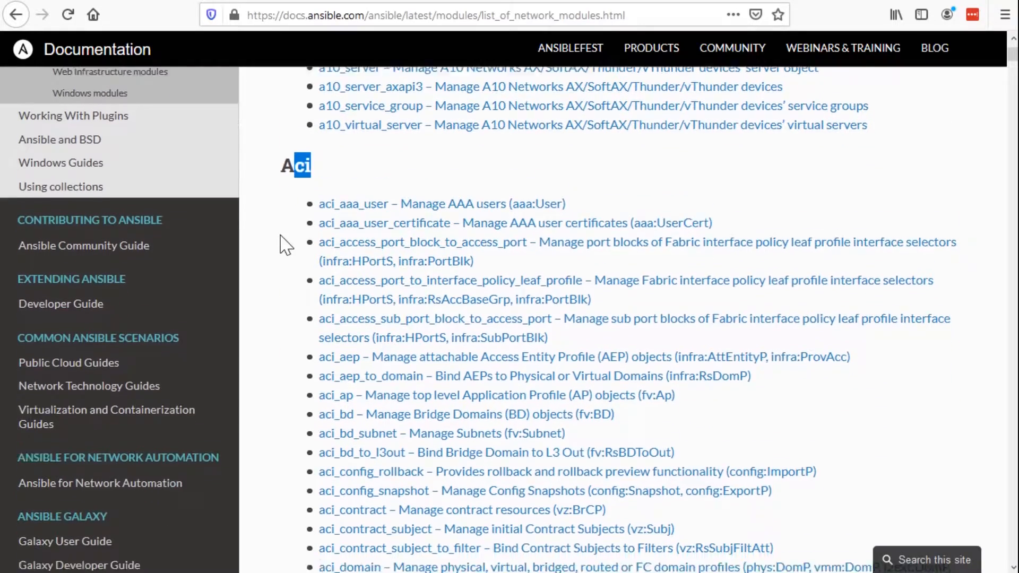
Scroll the Ansible network modules list from the ACI modules down to Junos.
scroll("down", 3)
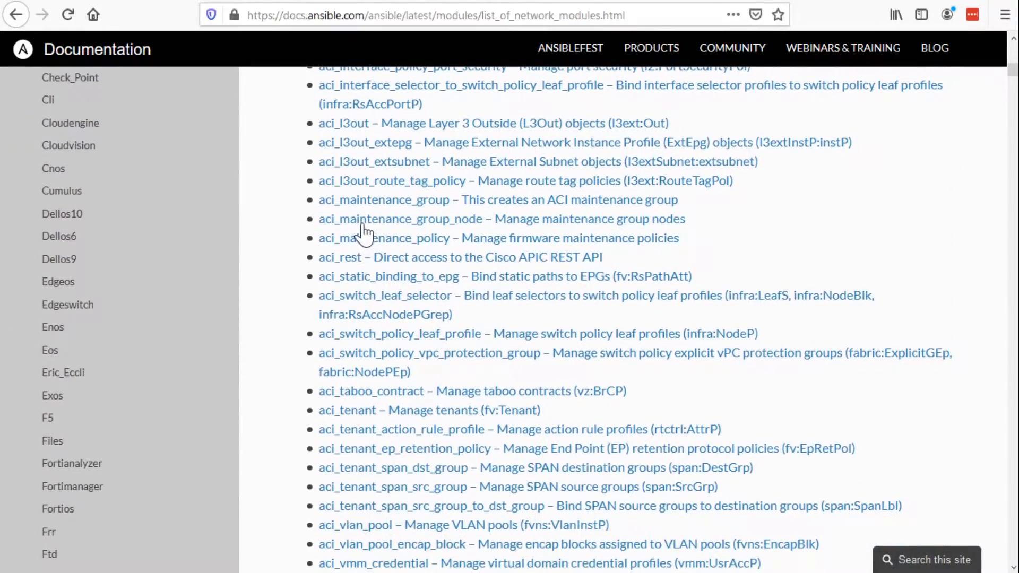
scroll("down", 3)
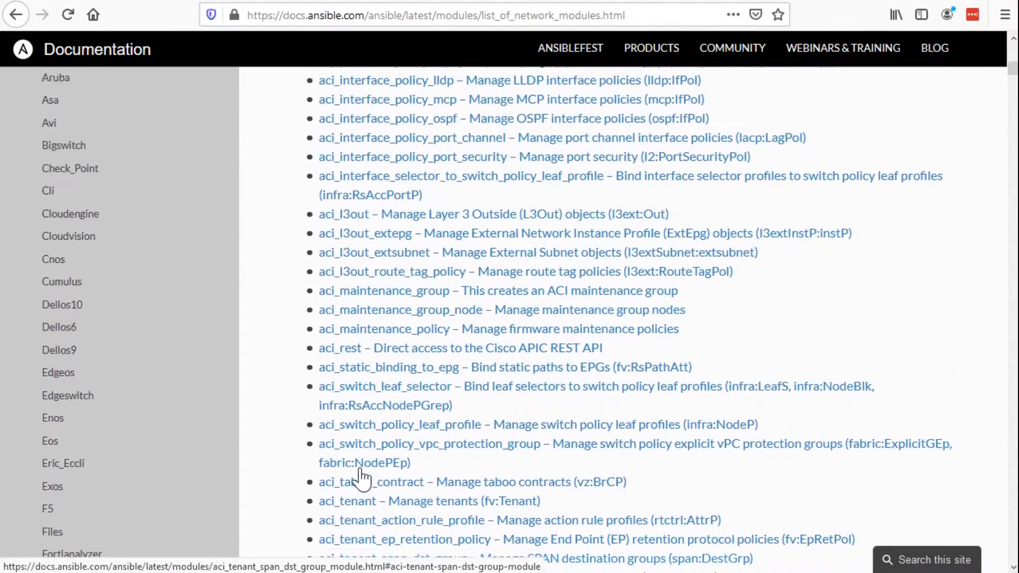
scroll("up", 3)
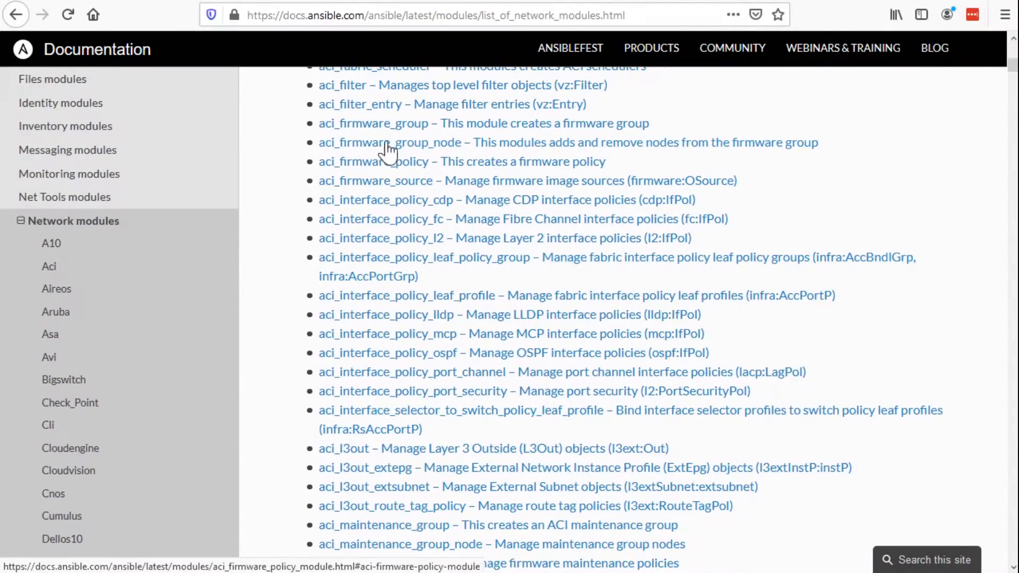
scroll("down", 3)
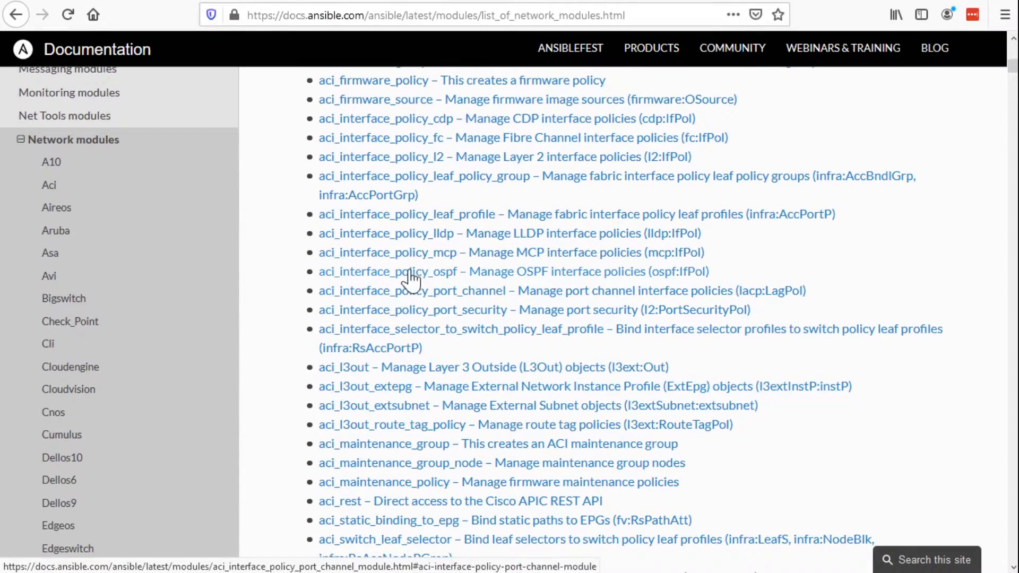
scroll("down", 3)
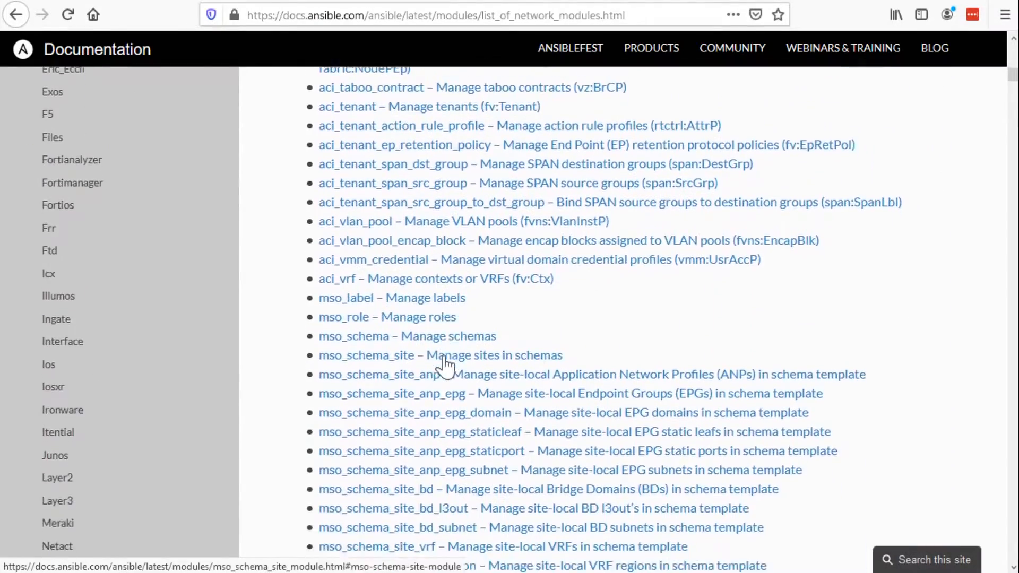
scroll("up", 3)
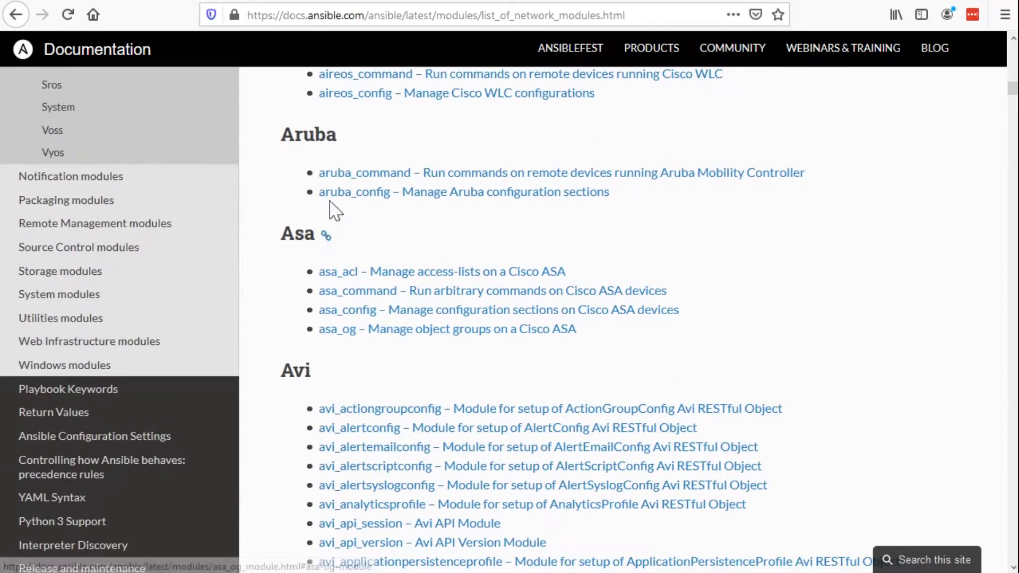
scroll("down", 3)
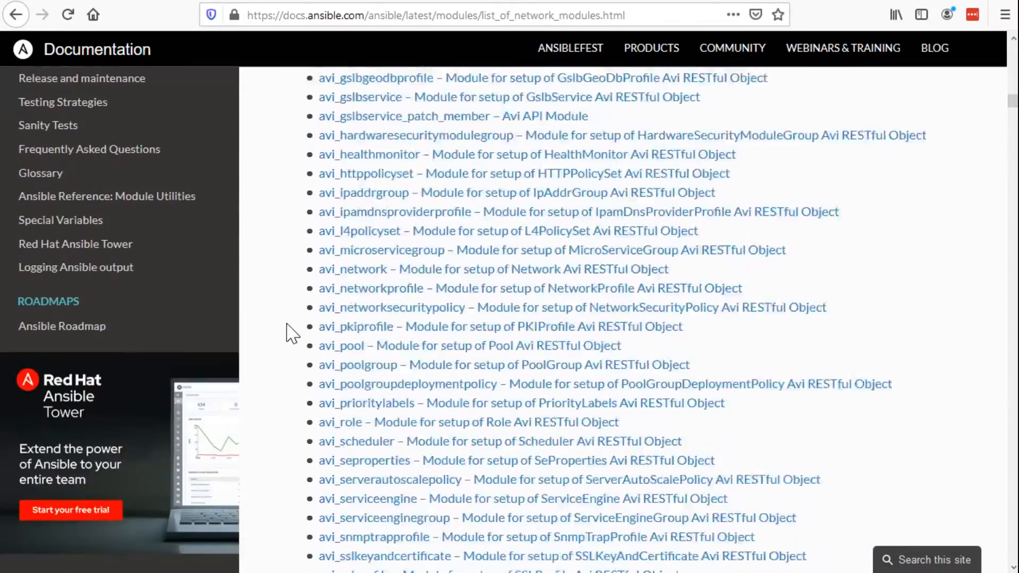
scroll("down", 3)
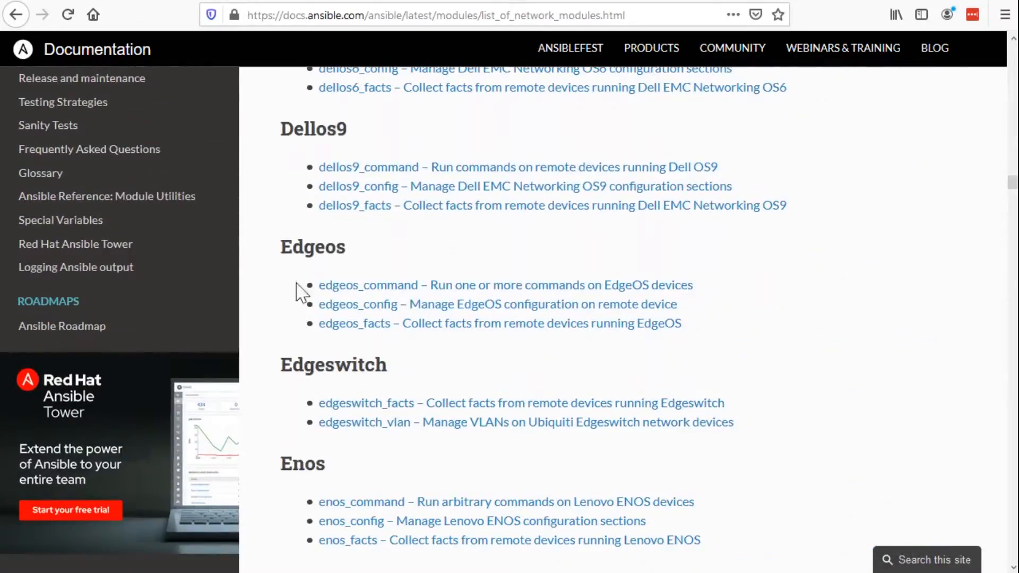
scroll("down", 3)
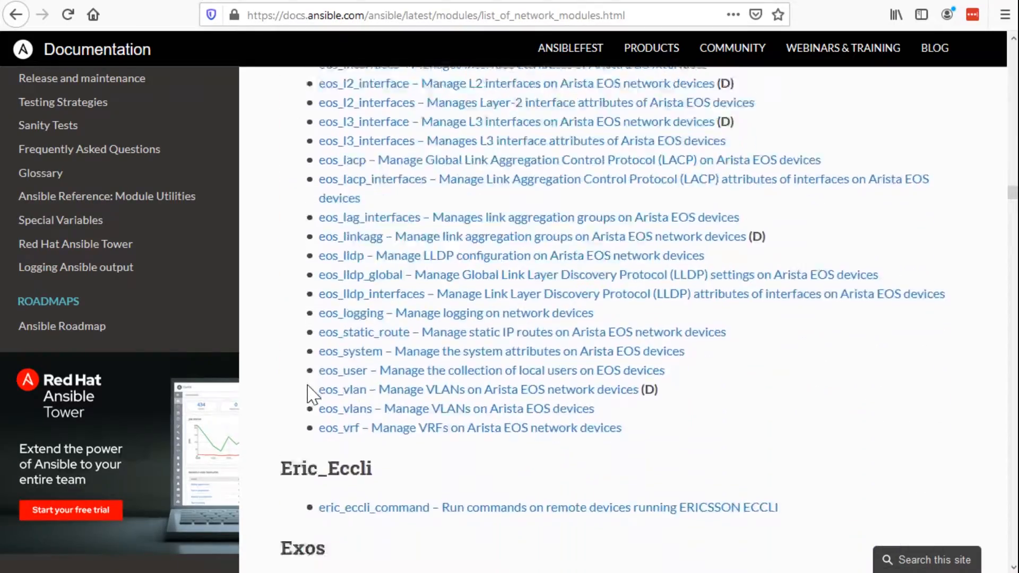
scroll("up", 3)
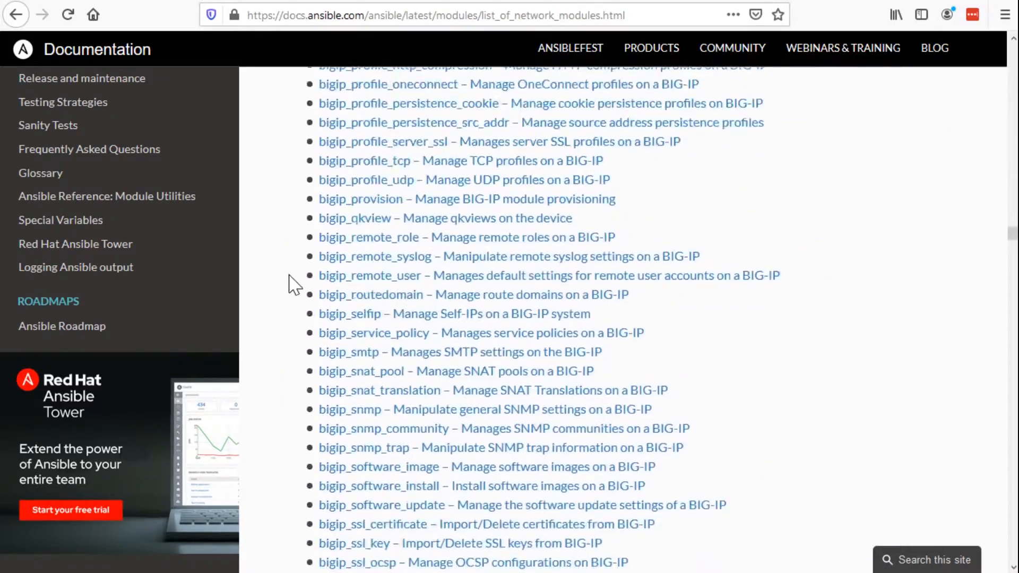
scroll("down", 3)
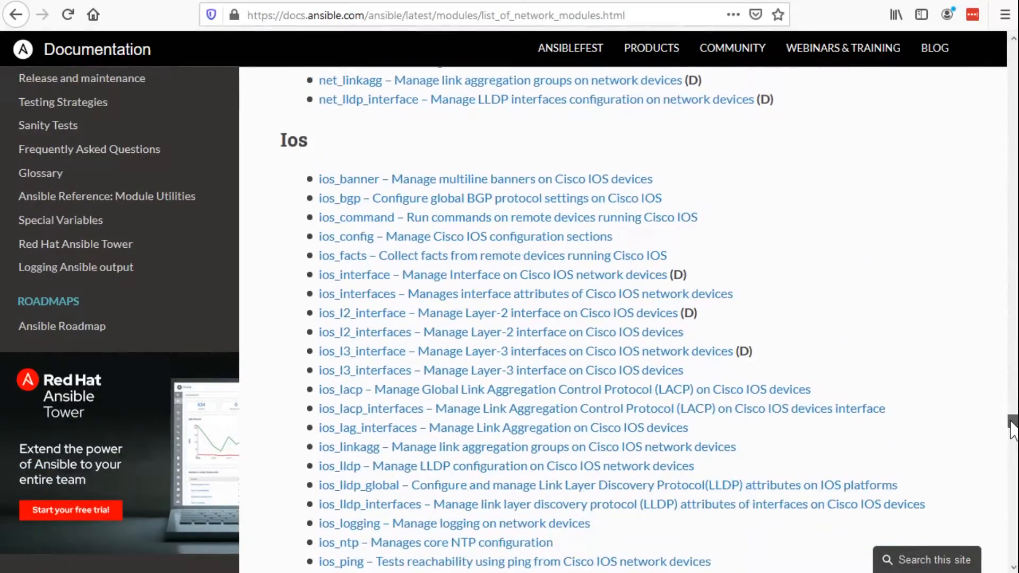
scroll("down", 3)
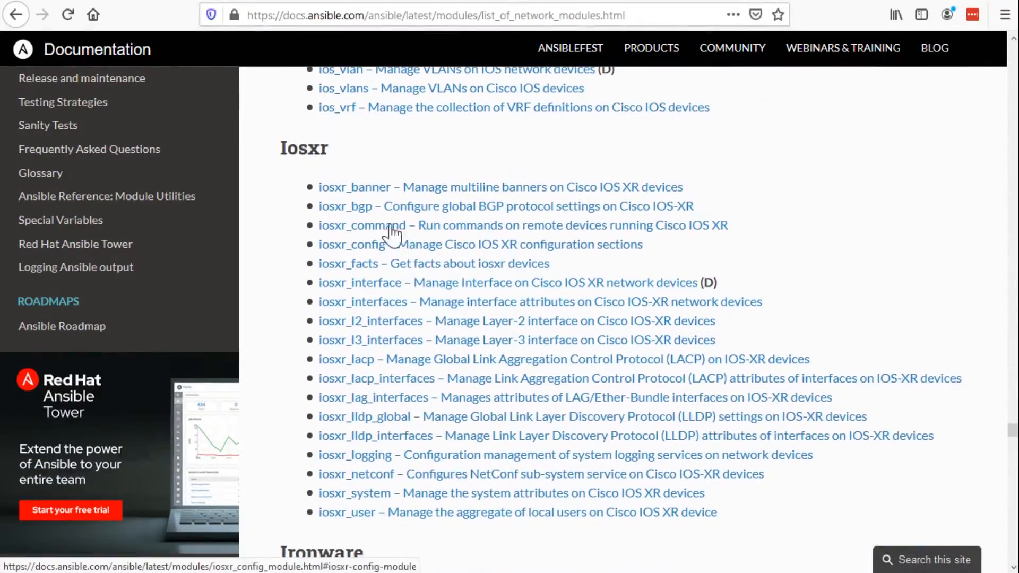
scroll("down", 3)
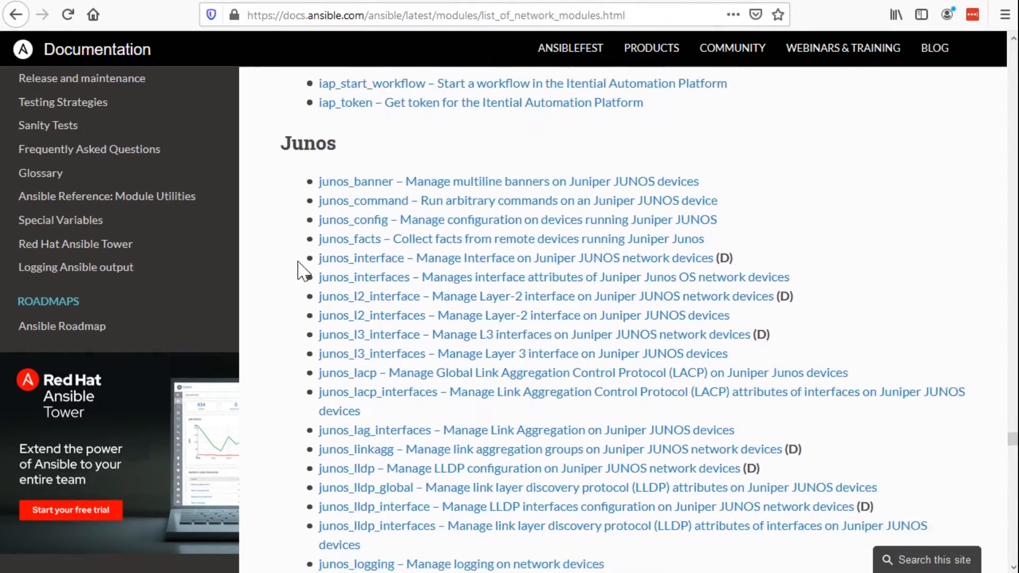
scroll("down", 3)
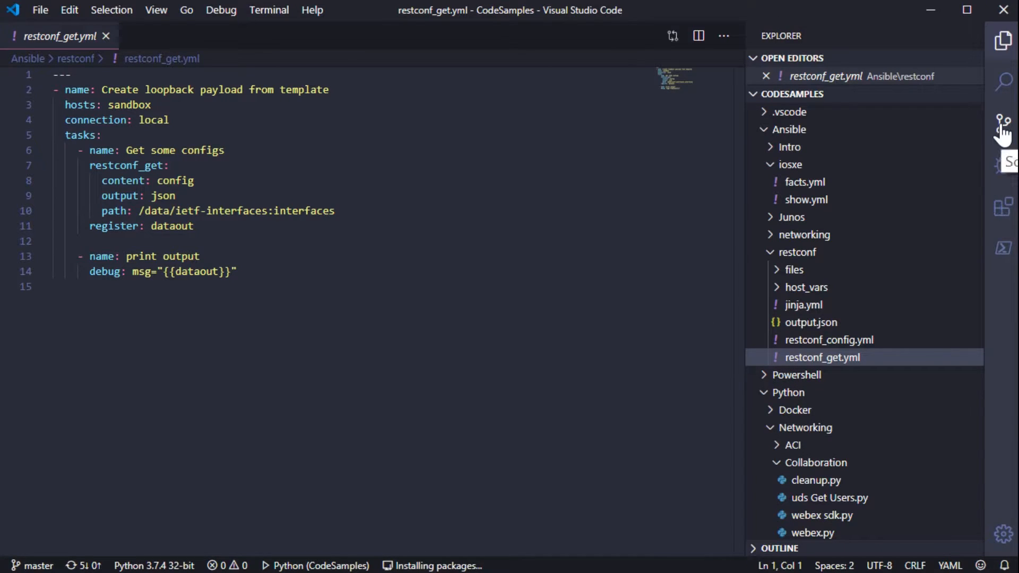
Switch to the Git source control view for restconf_get.yml.
left_click(1003, 123)
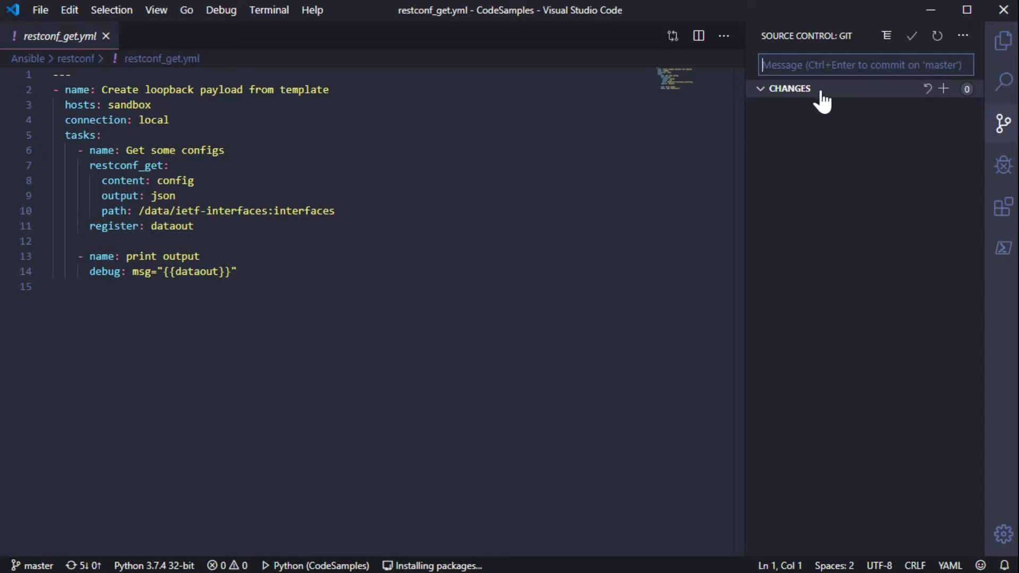
mouse_move(790, 202)
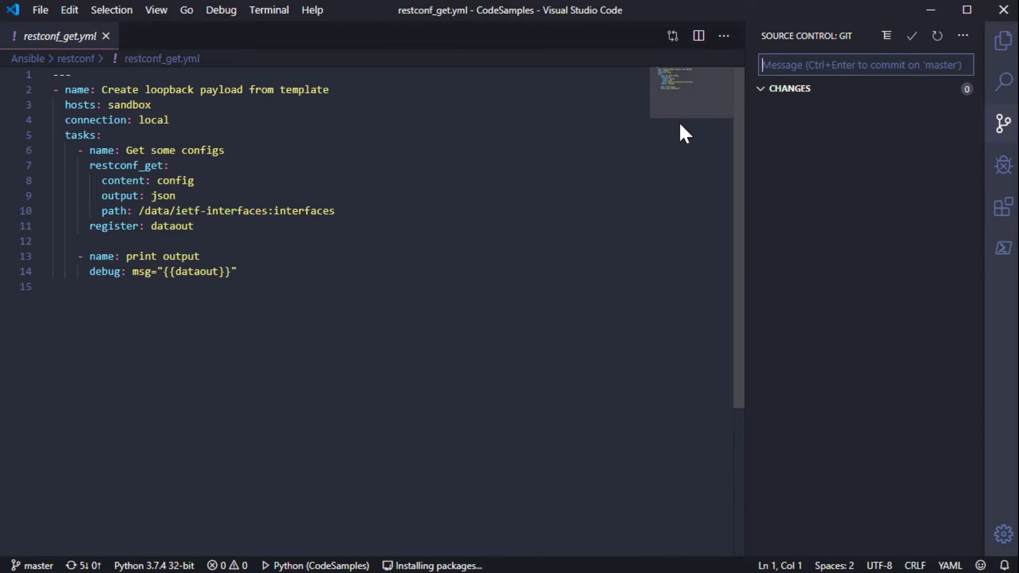
Review the additional Git actions list, then return to the CodeSamples file tree.
left_click(964, 36)
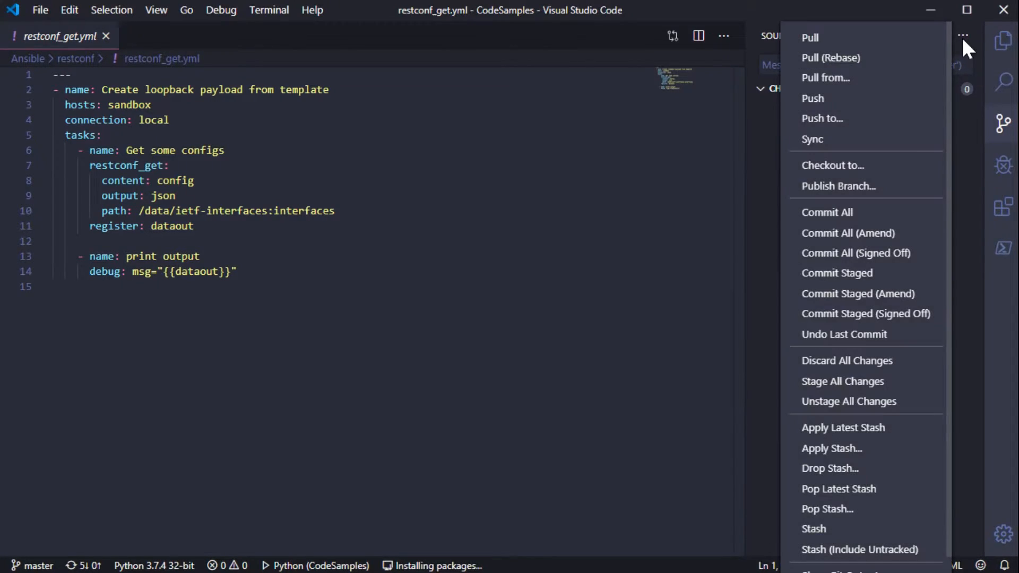
mouse_move(841, 158)
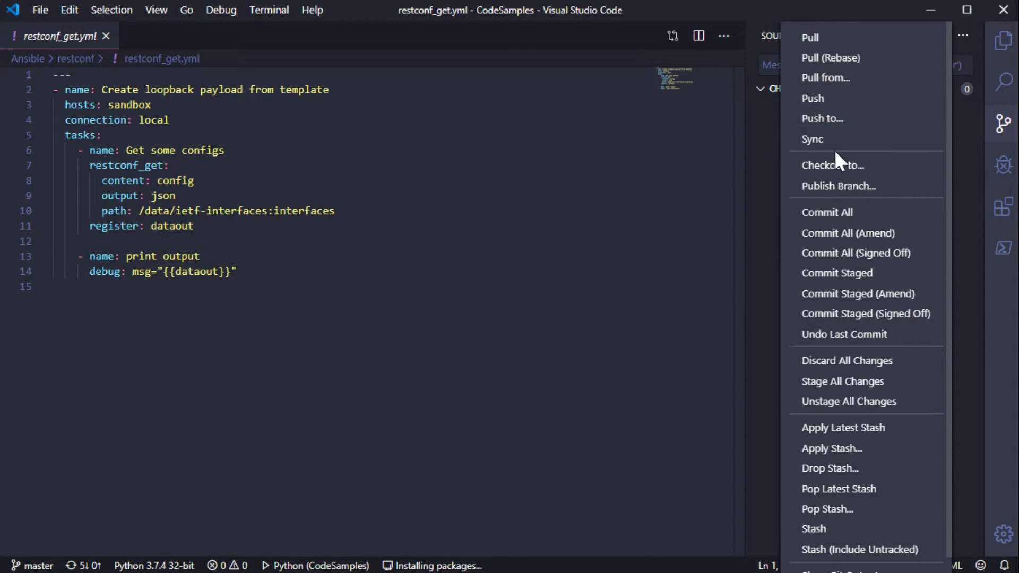
mouse_move(723, 356)
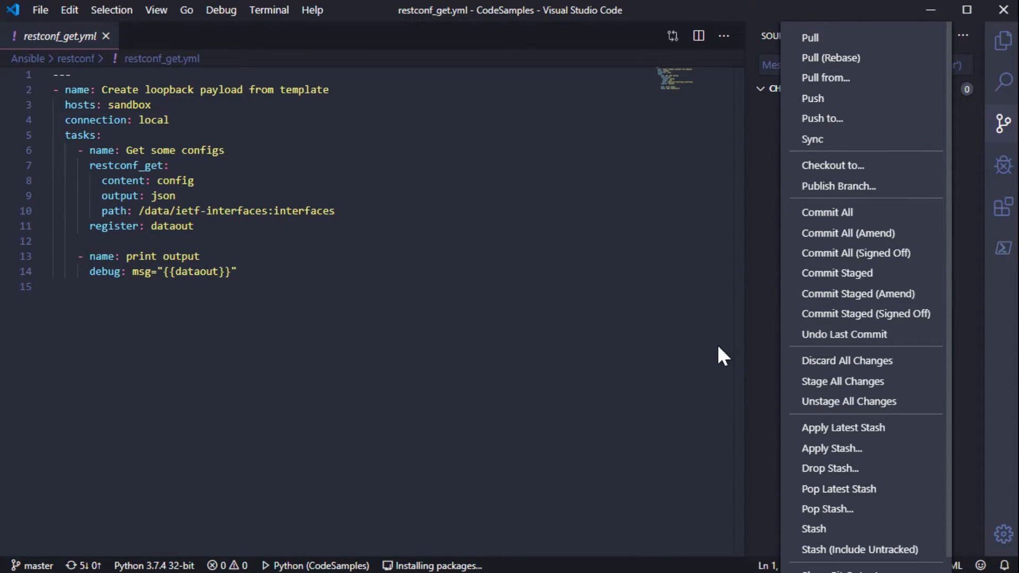
mouse_move(882, 488)
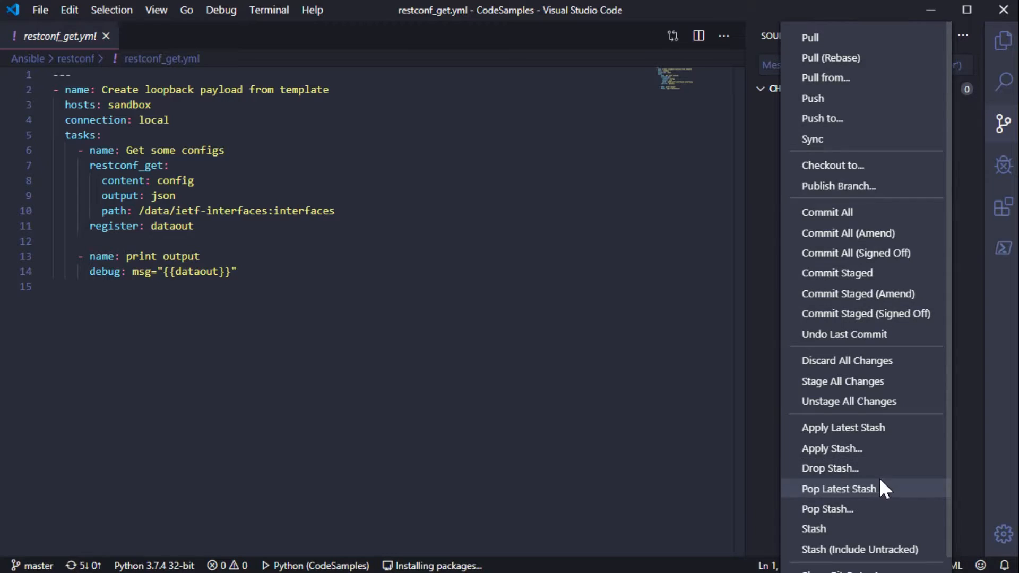
mouse_move(1003, 126)
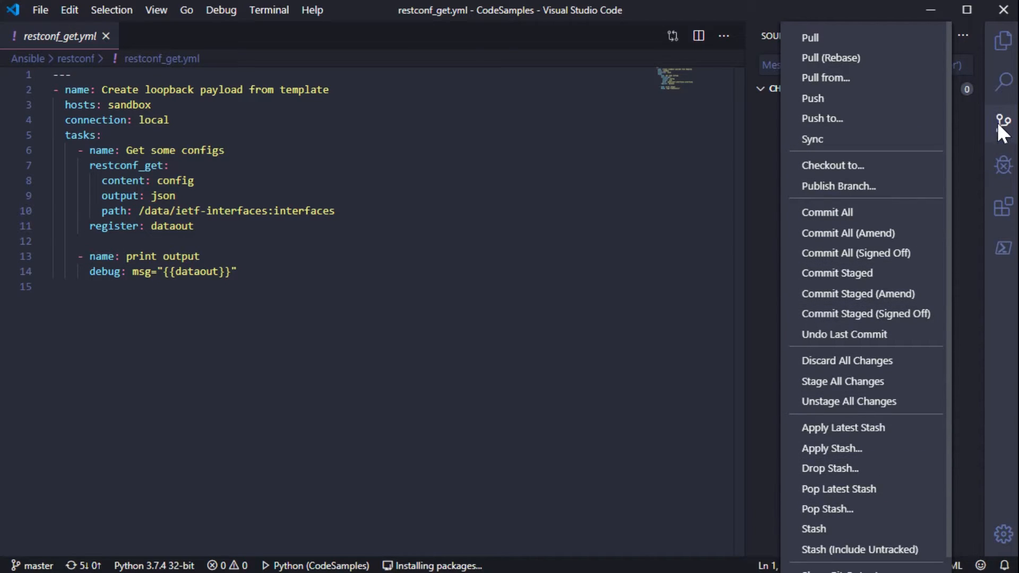
left_click(760, 236)
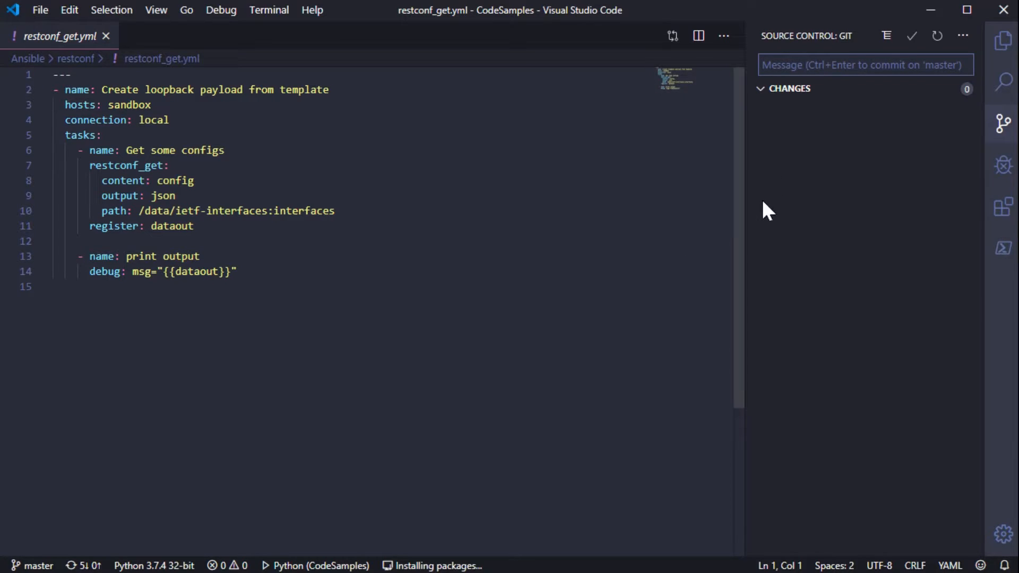
mouse_move(790, 208)
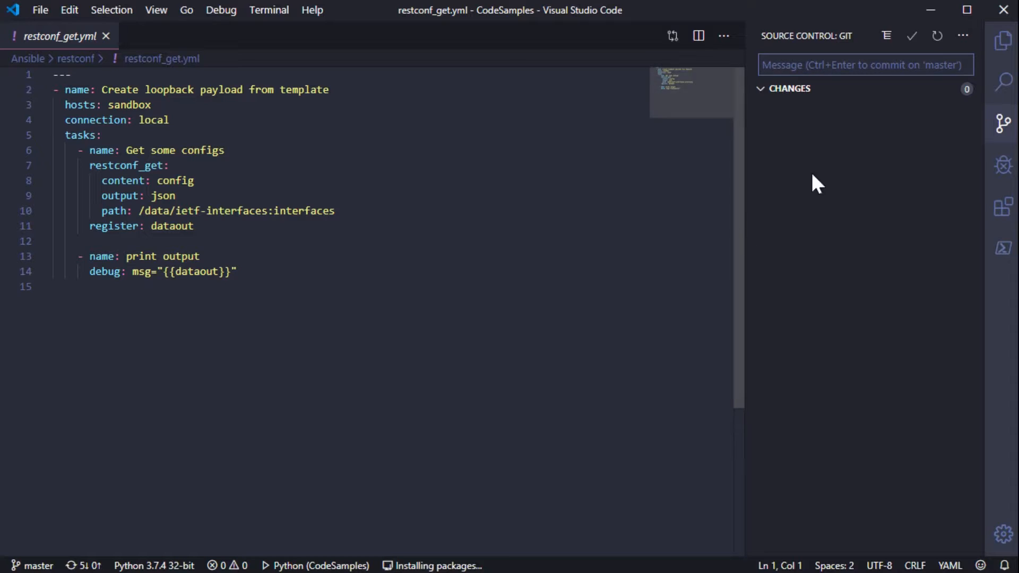
left_click(1003, 41)
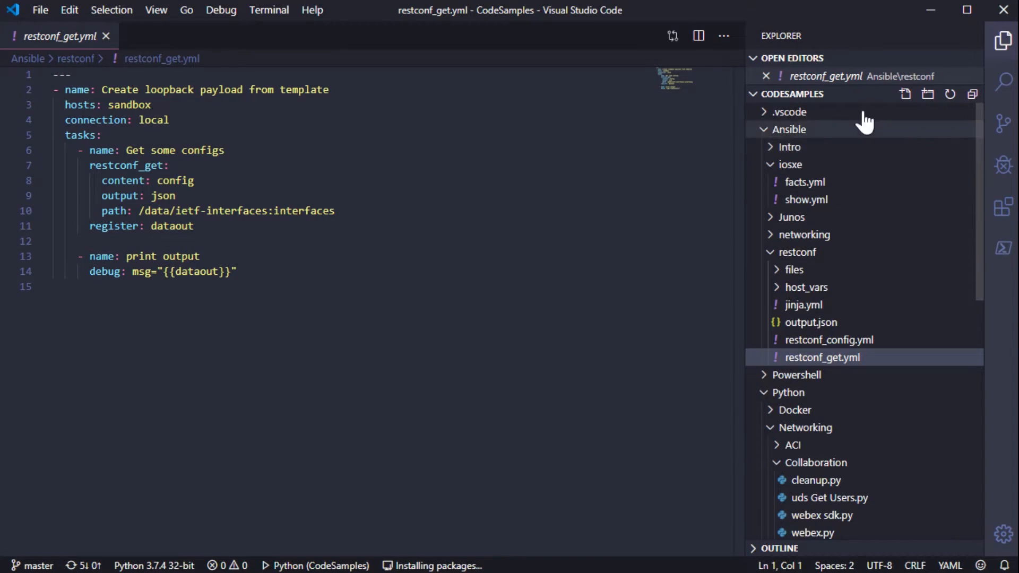
mouse_move(964, 123)
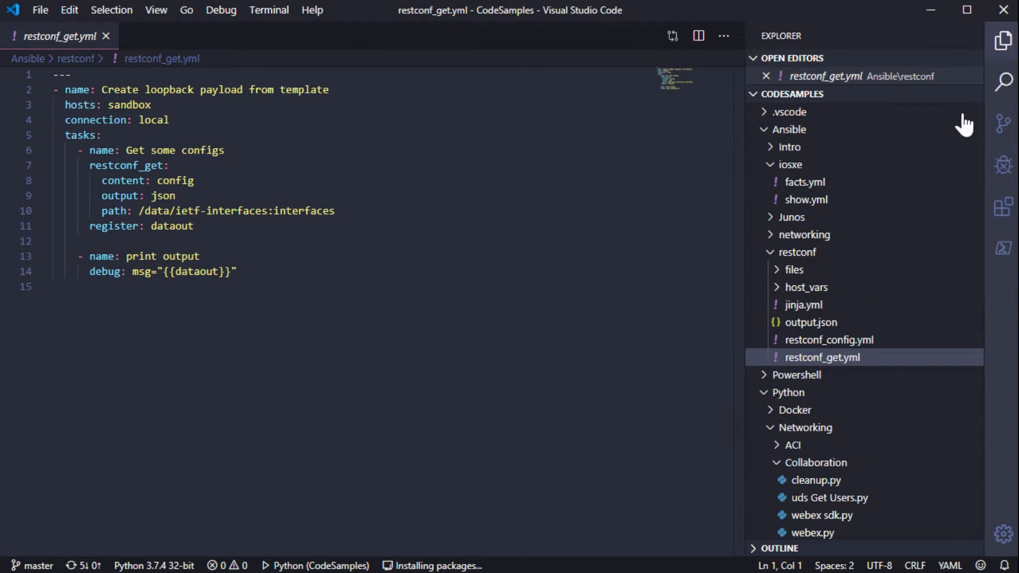
mouse_move(792, 216)
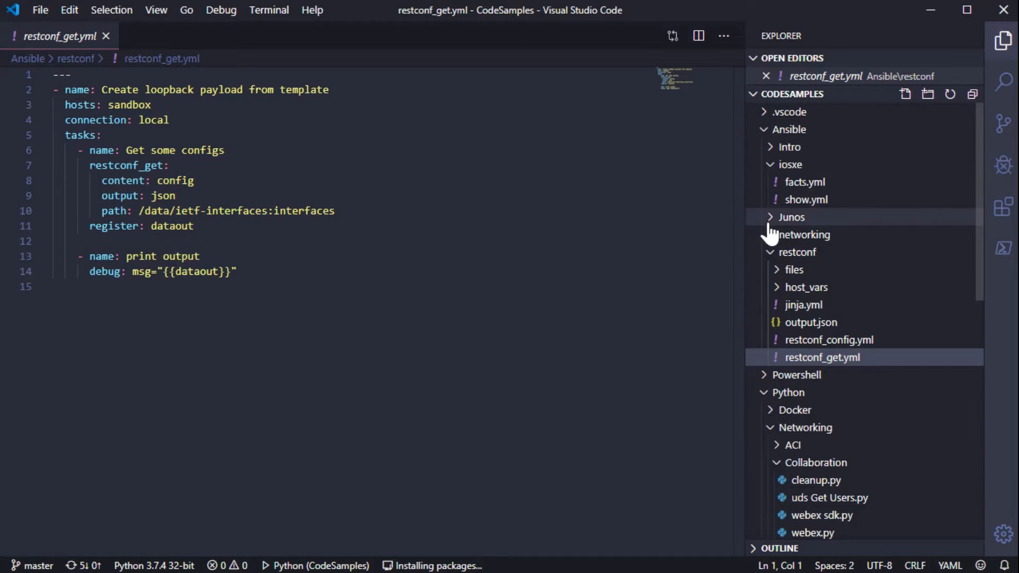
mouse_move(796, 208)
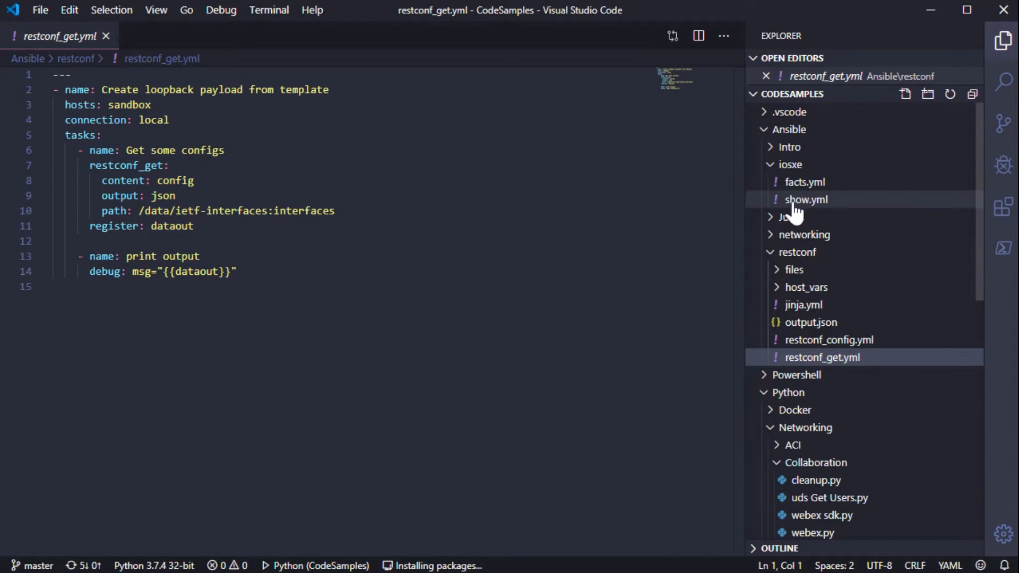
left_click(1003, 123)
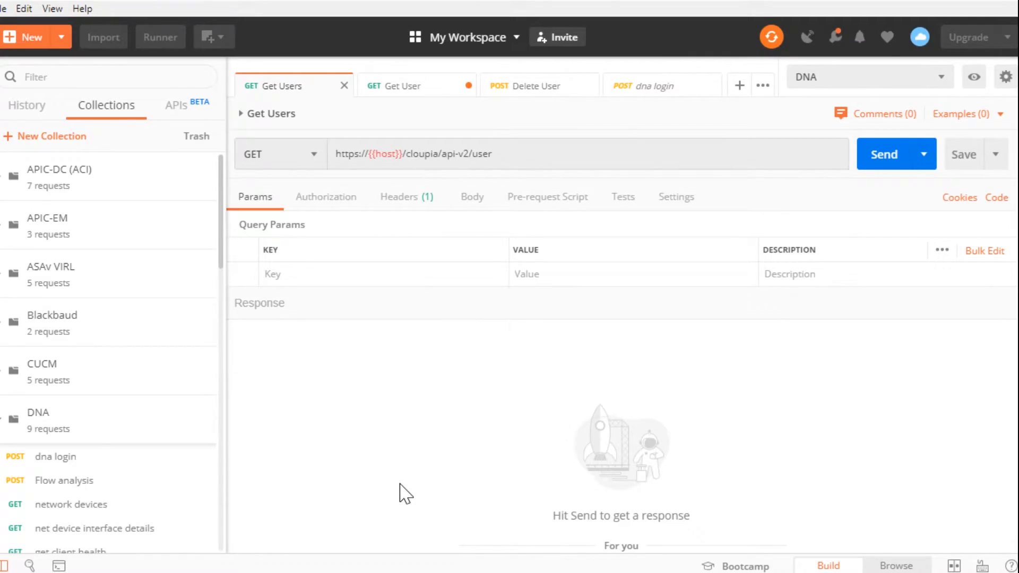
mouse_move(62, 351)
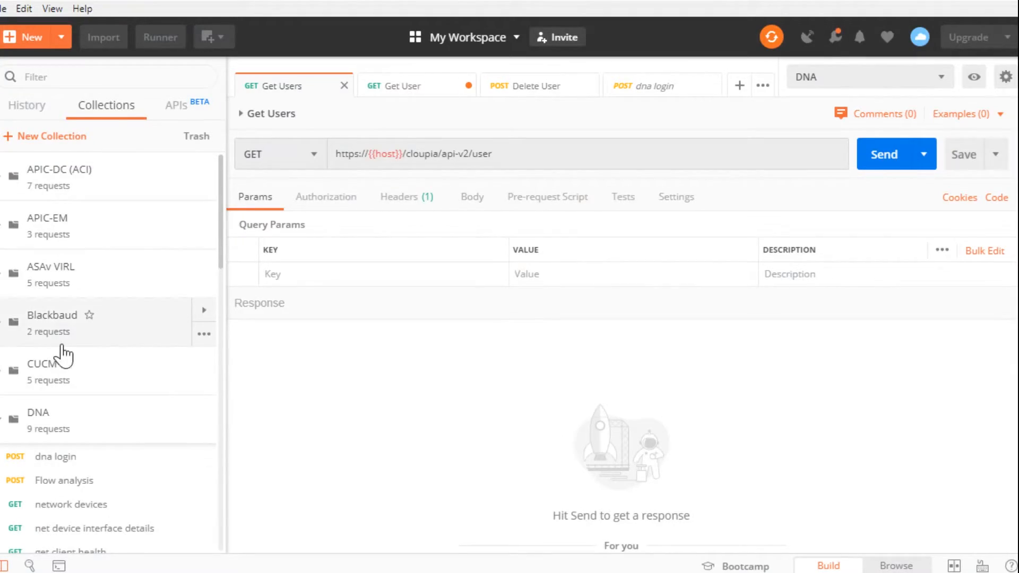
mouse_move(71, 496)
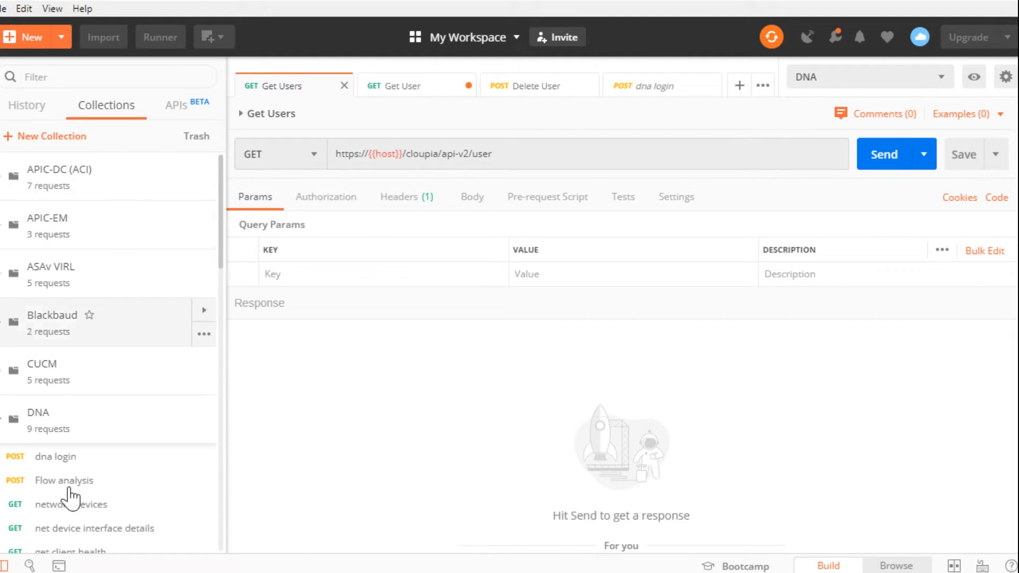
mouse_move(88, 333)
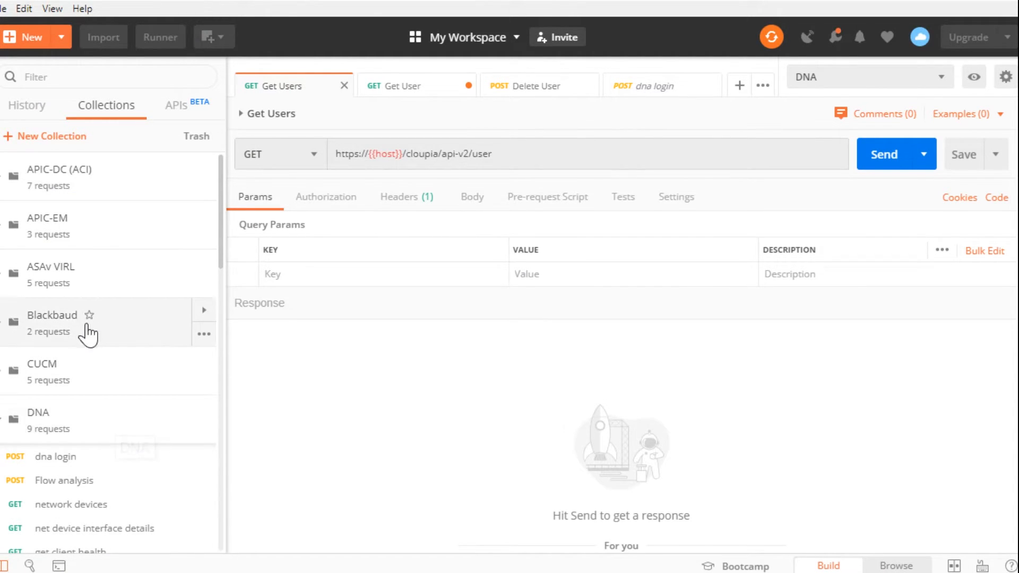
mouse_move(92, 416)
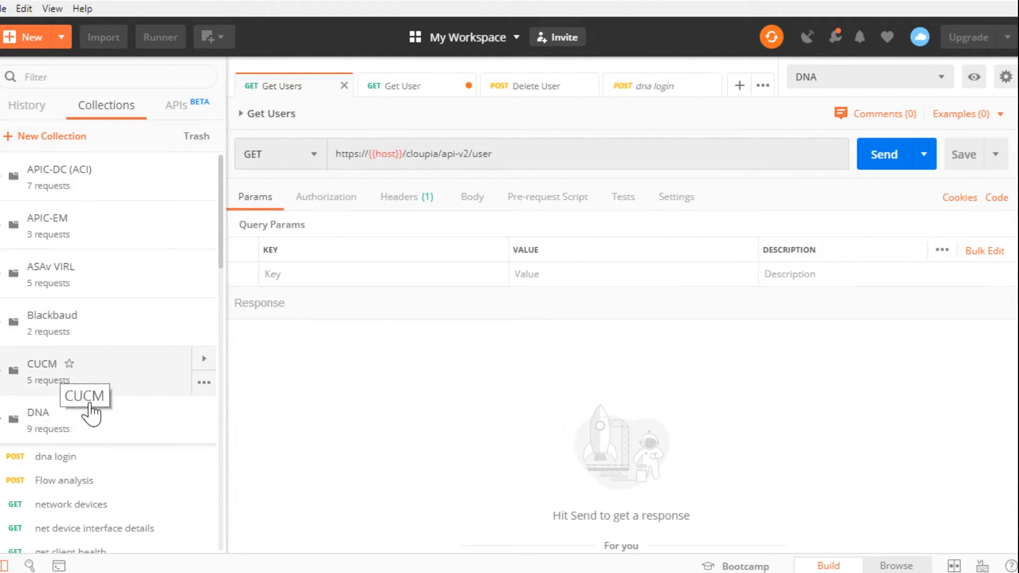
mouse_move(123, 256)
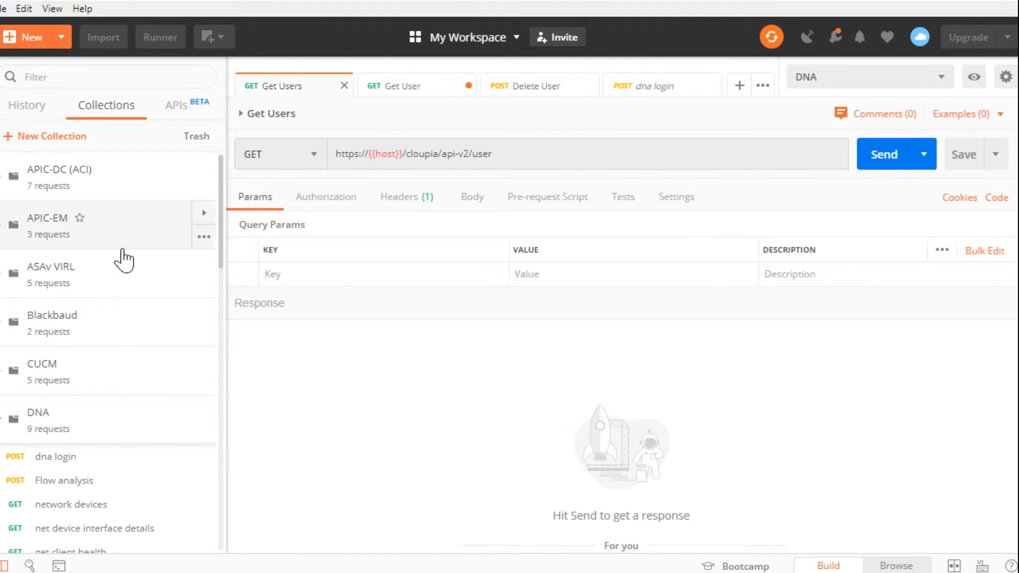
Scroll the Collections sidebar to DNA and preview the DNA environment's variables.
scroll("down", 3)
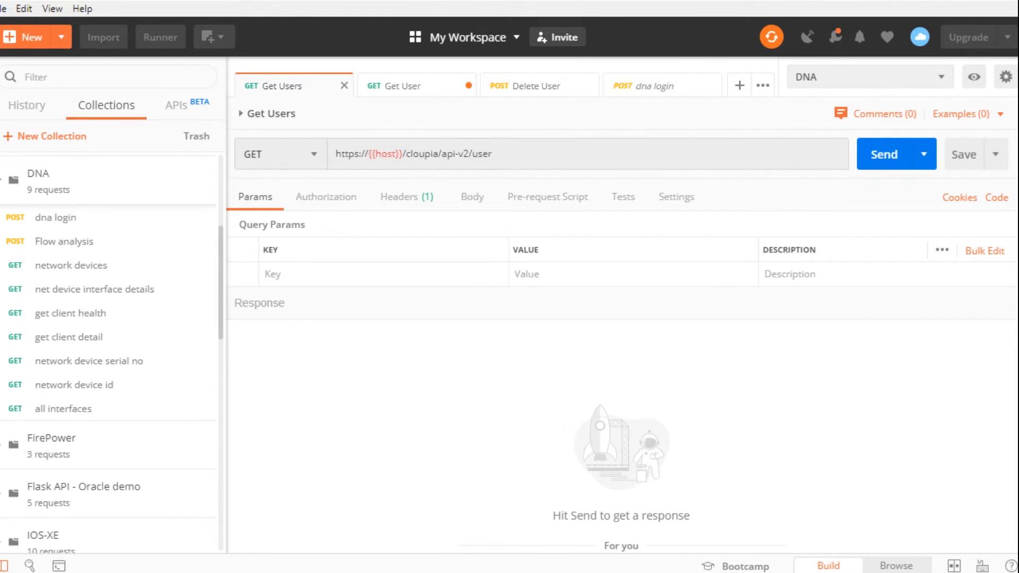
left_click(974, 76)
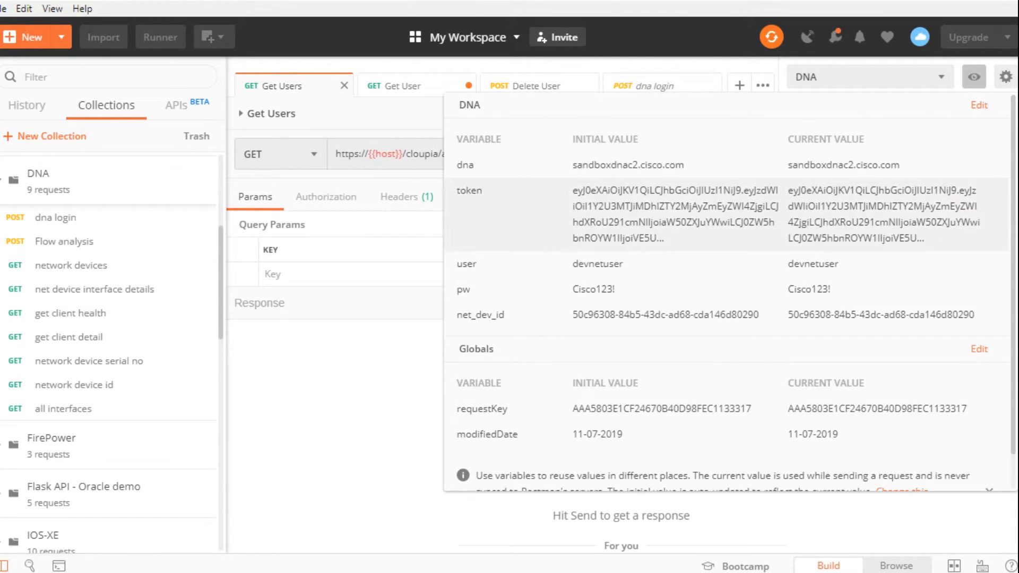
mouse_move(848, 379)
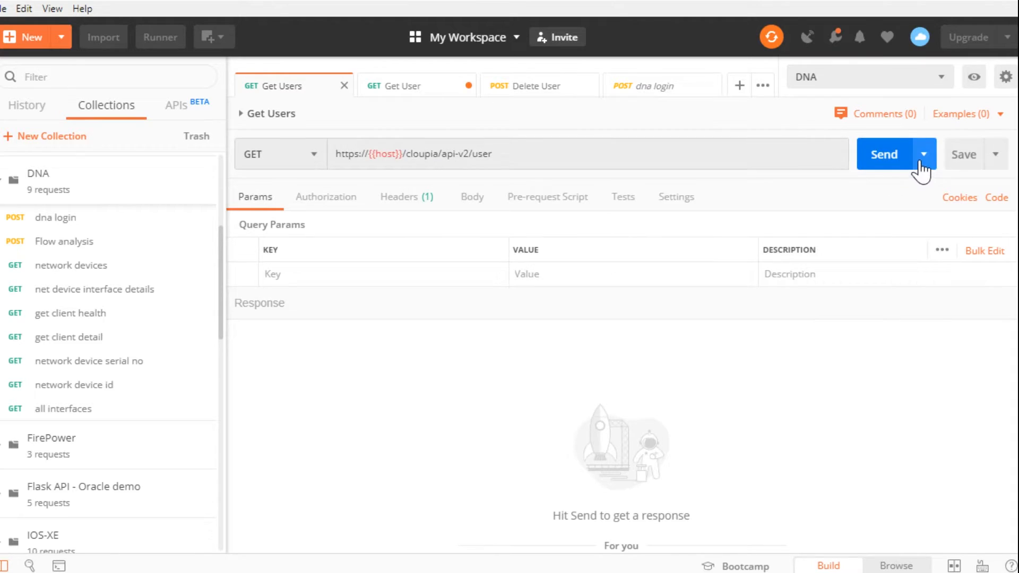
Review the dna login request and confirm the value behind the dna environment variable.
left_click(973, 77)
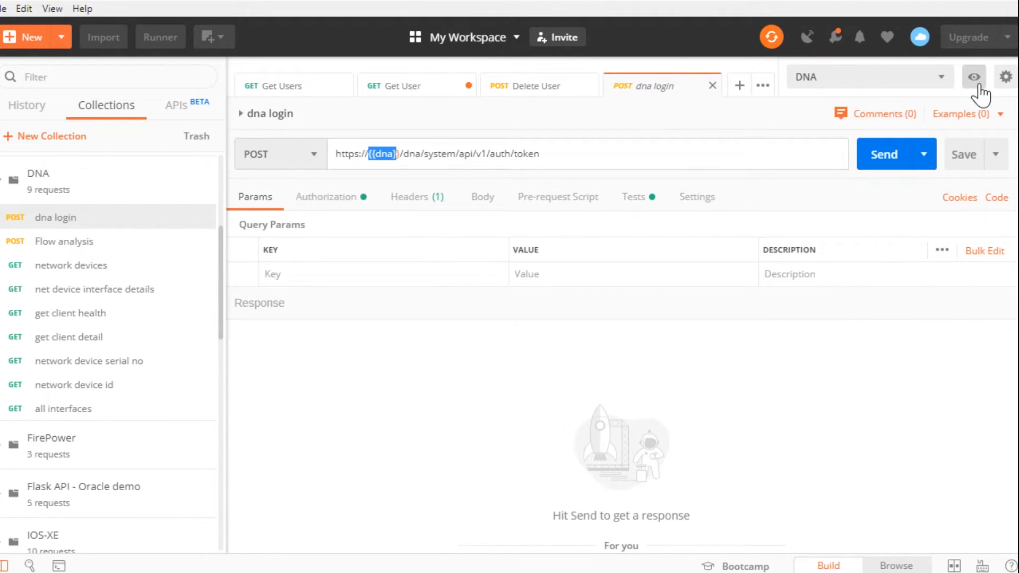
left_click(973, 76)
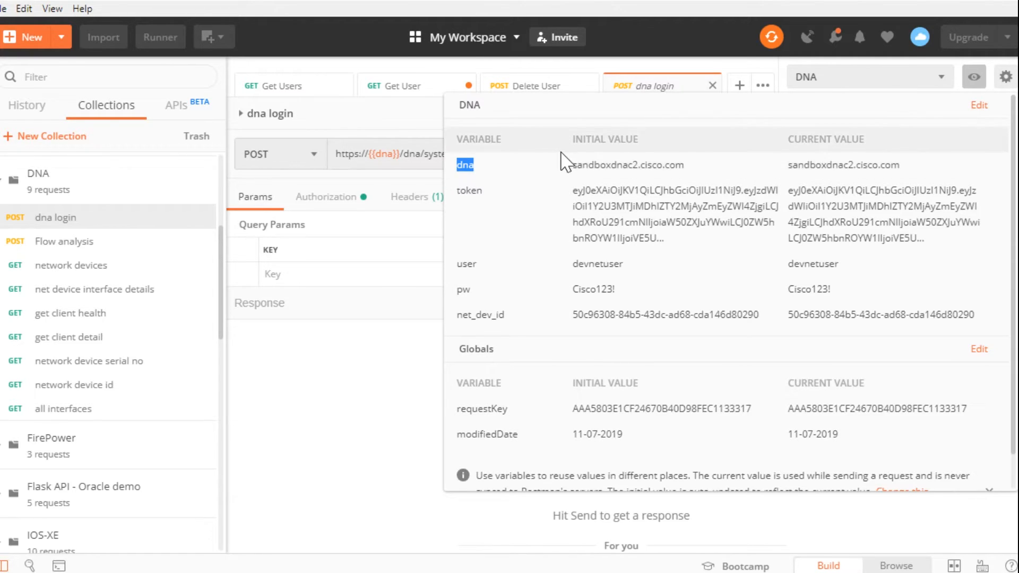
left_click(628, 164)
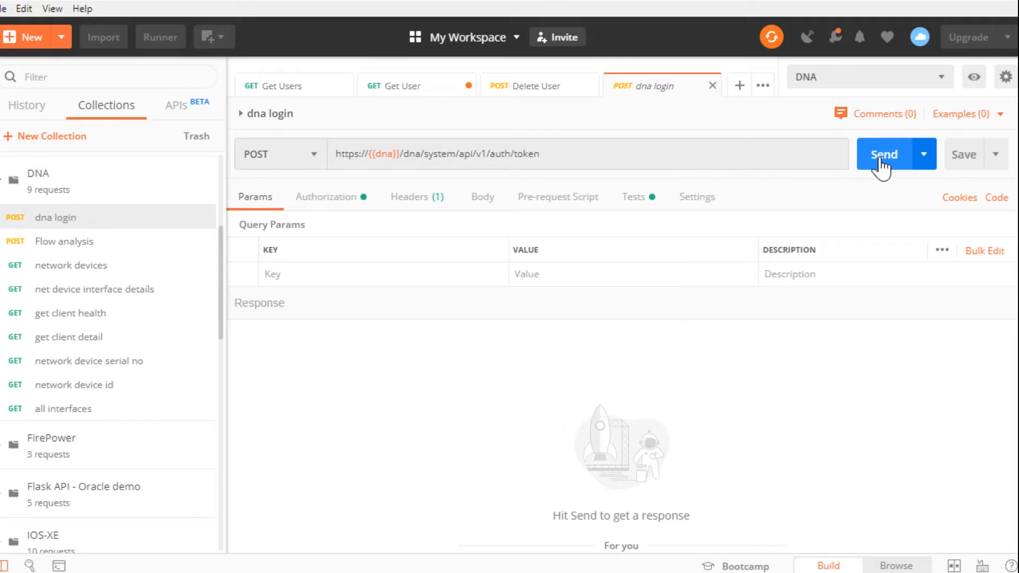
Send the dna login request to get a token with 200 OK, then start code generation.
left_click(887, 154)
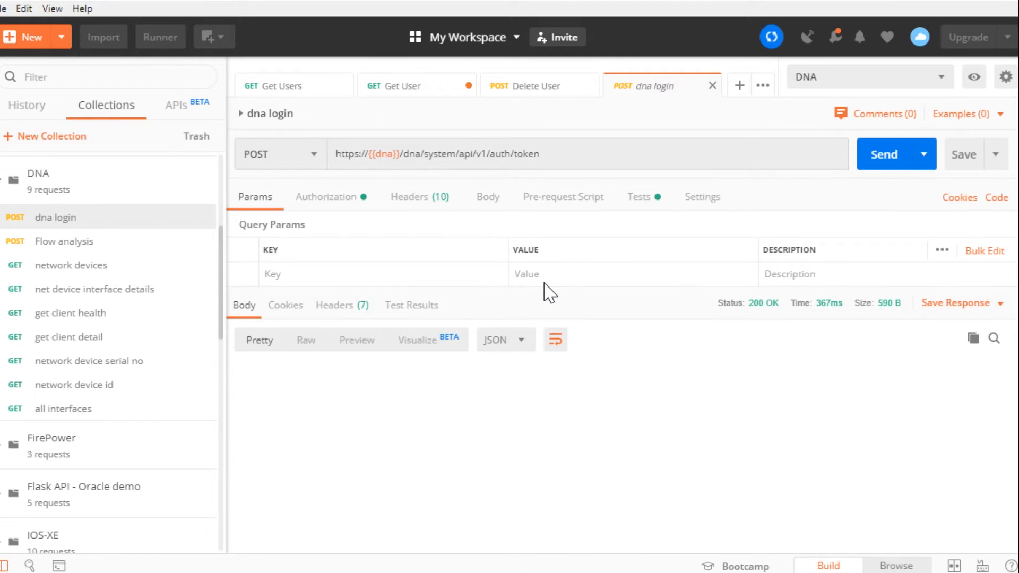
left_click(885, 154)
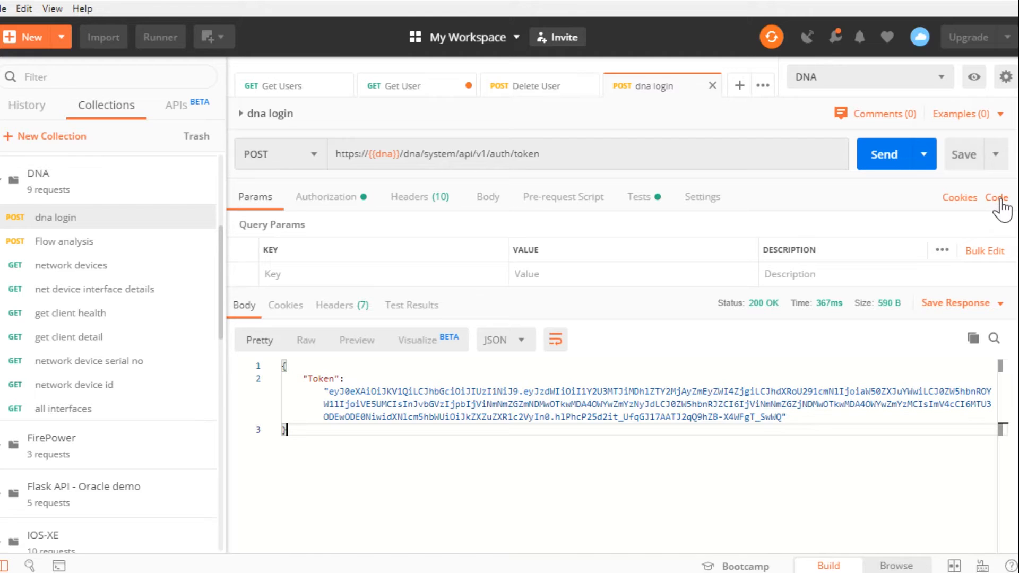
left_click(997, 198)
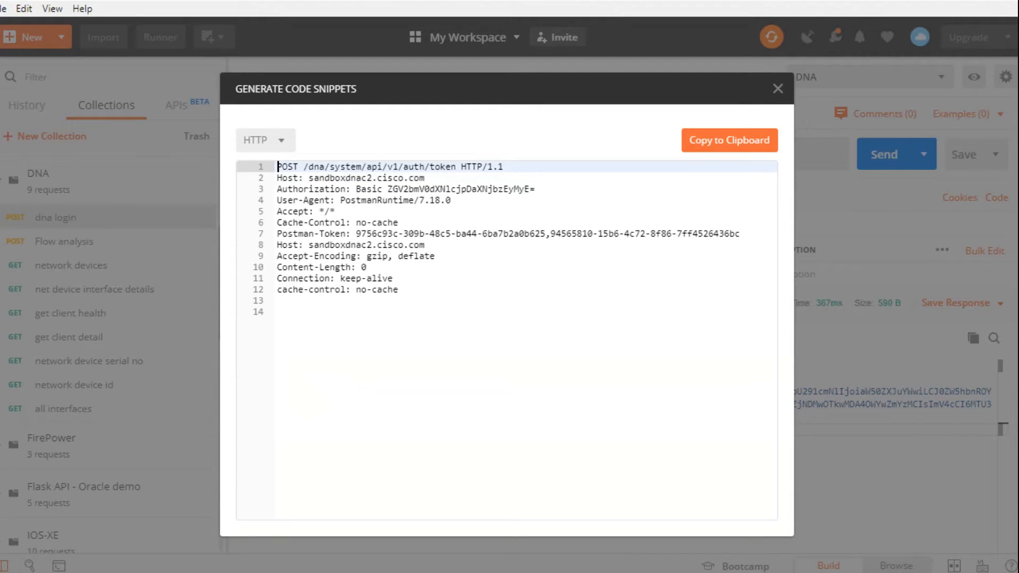
Switch the generated snippet language to Python Requests for the auth token URL.
left_click(265, 140)
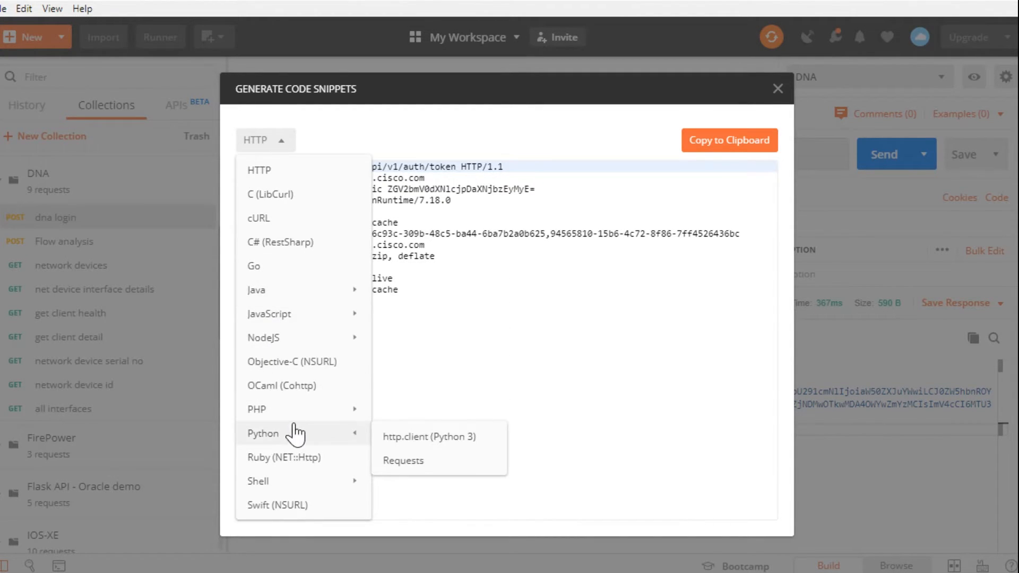
left_click(403, 460)
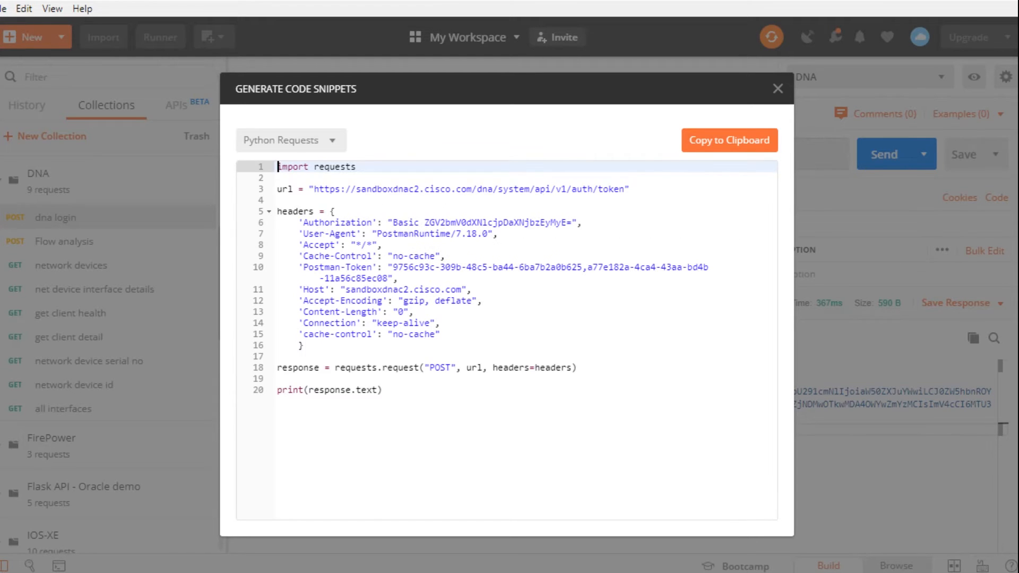